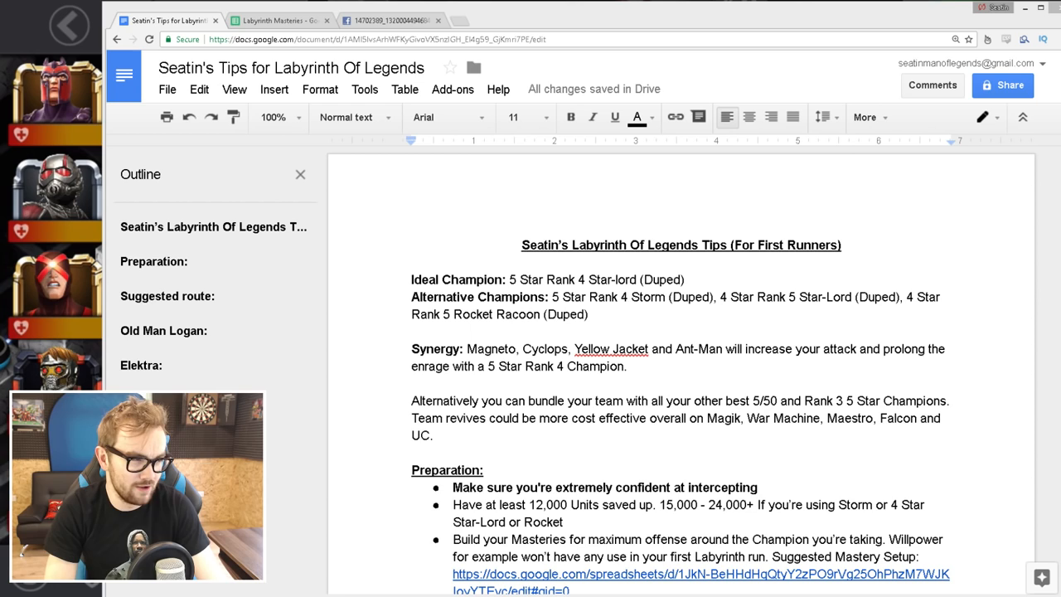
# Step: Scroll through the tips document to the Elektra, Ms. Marvel and Unstoppable Colossus sections, then back up
pyautogui.scroll(-3)
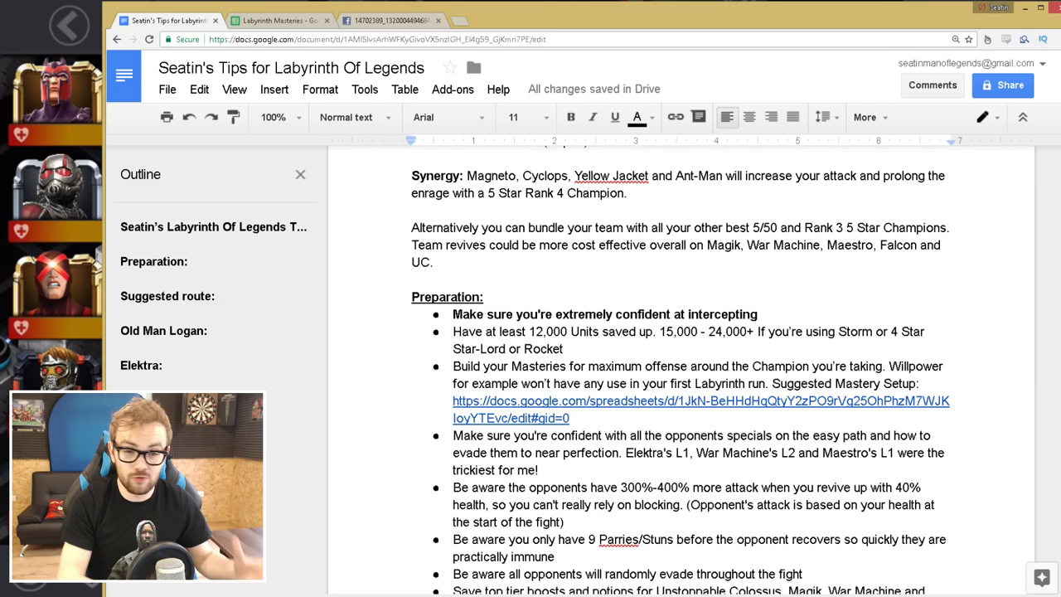
pyautogui.scroll(-3)
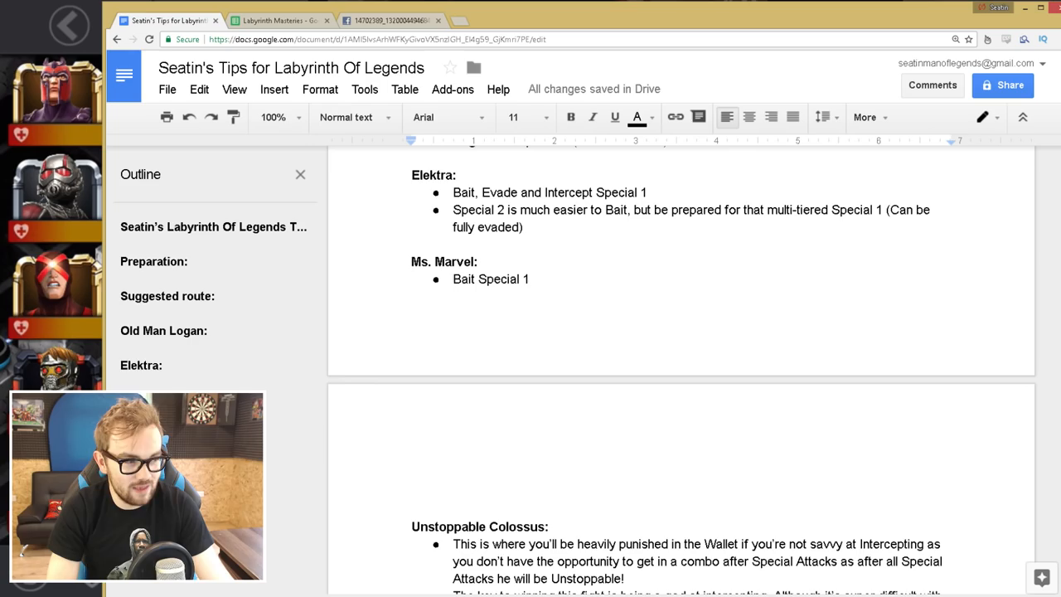
pyautogui.scroll(3)
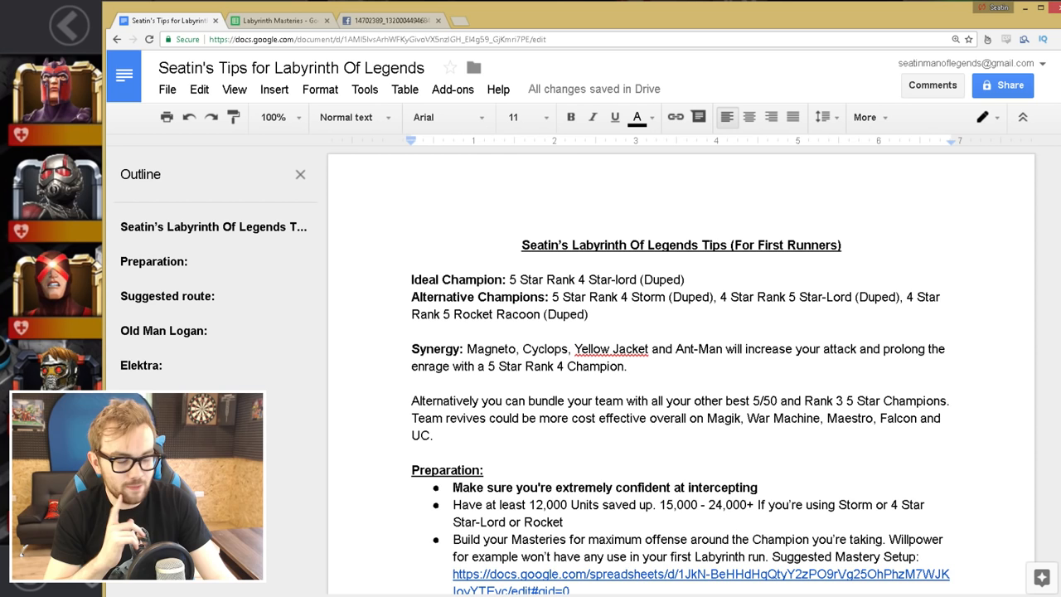
pyautogui.click(628, 366)
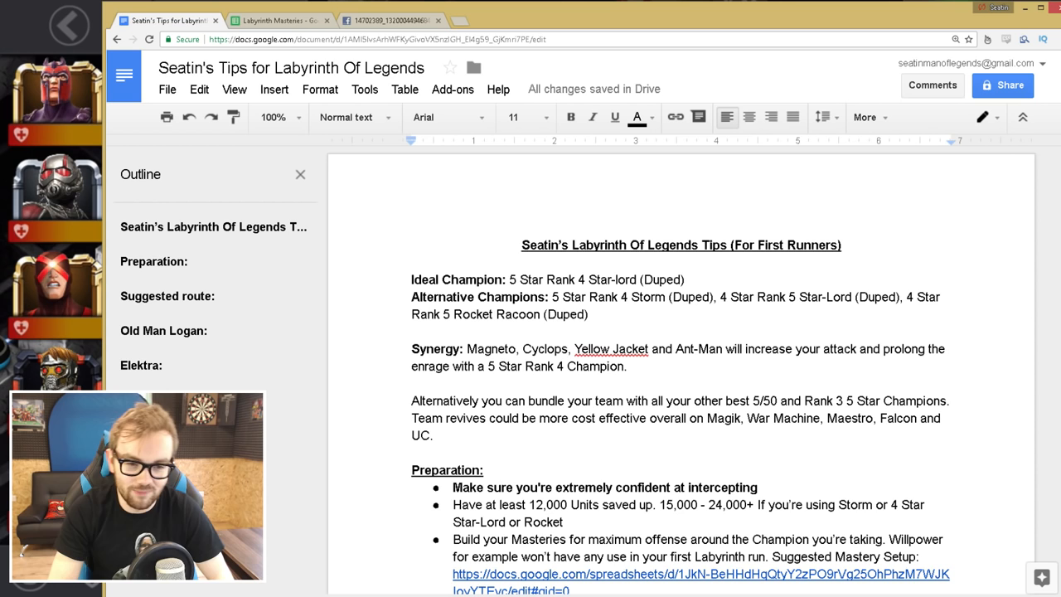
pyautogui.click(628, 366)
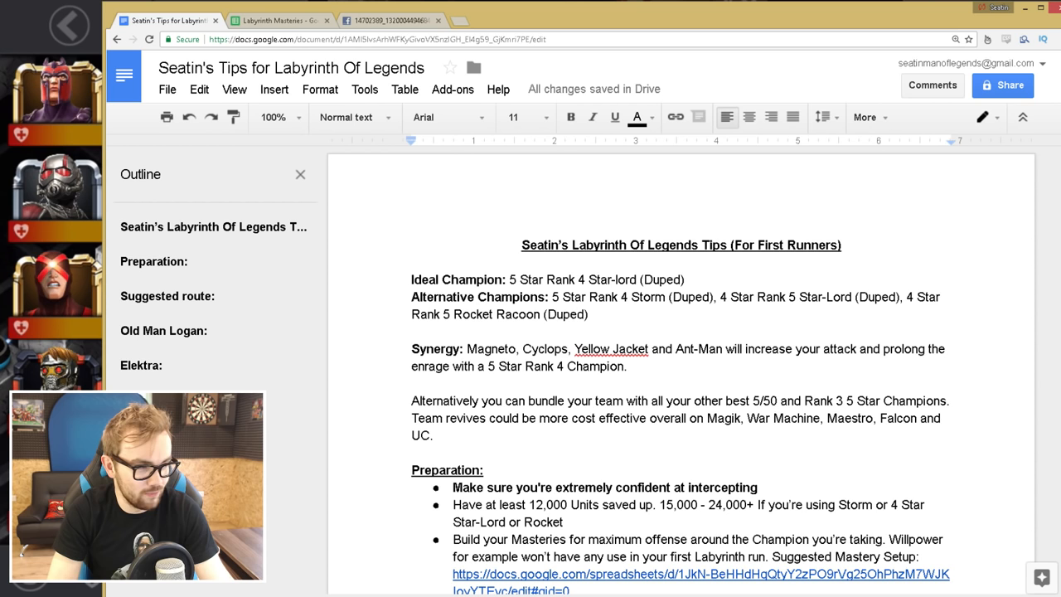
# Step: Scroll down past the synergy notes to the Preparation bullet list
pyautogui.scroll(-3)
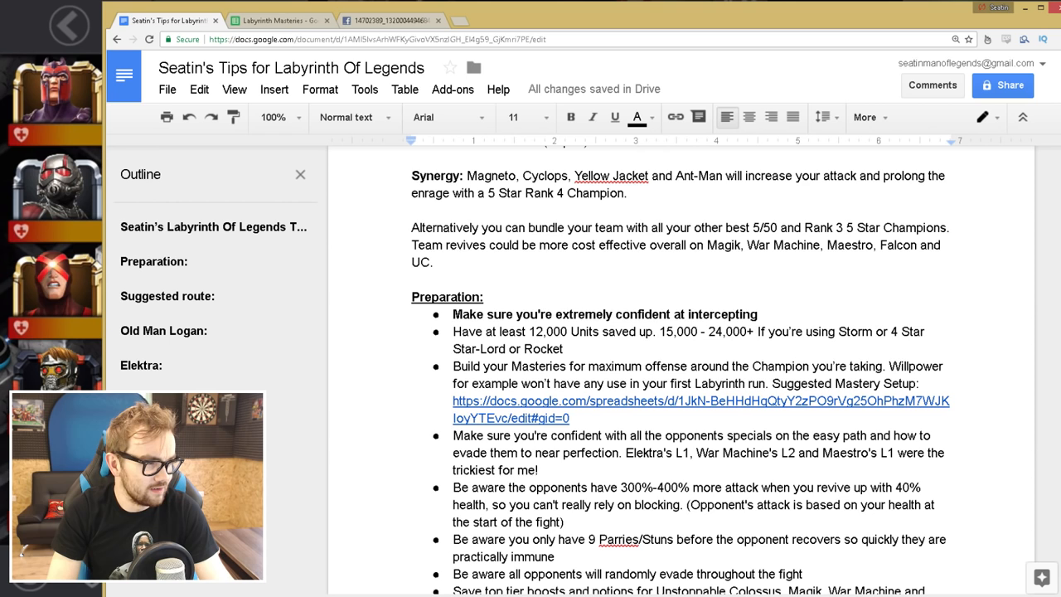
pyautogui.scroll(-3)
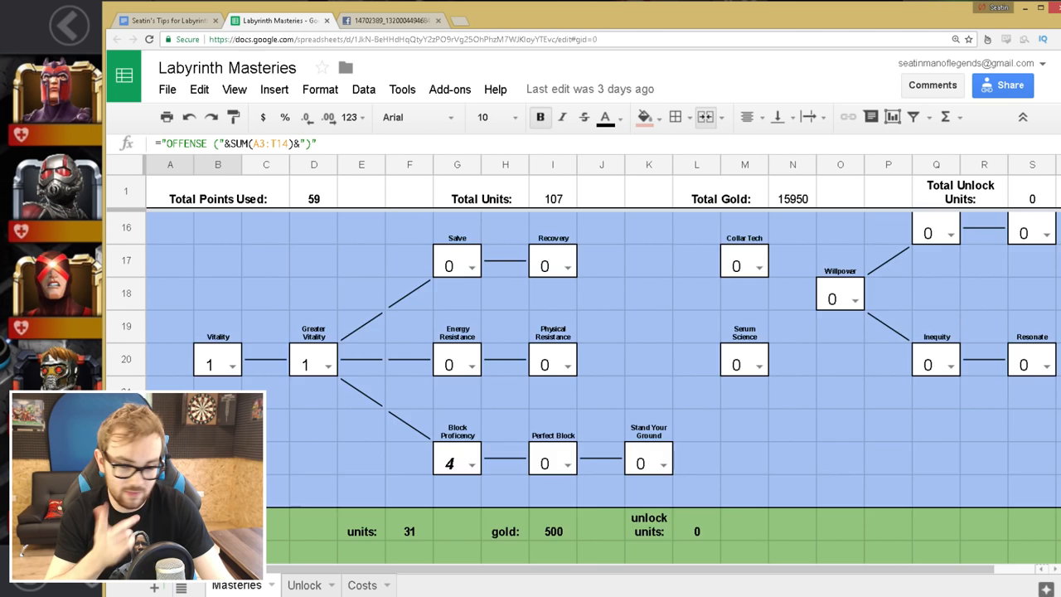
# Step: Review the Offense and Utility mastery trees, then return to the Seatin's Tips document
pyautogui.click(166, 20)
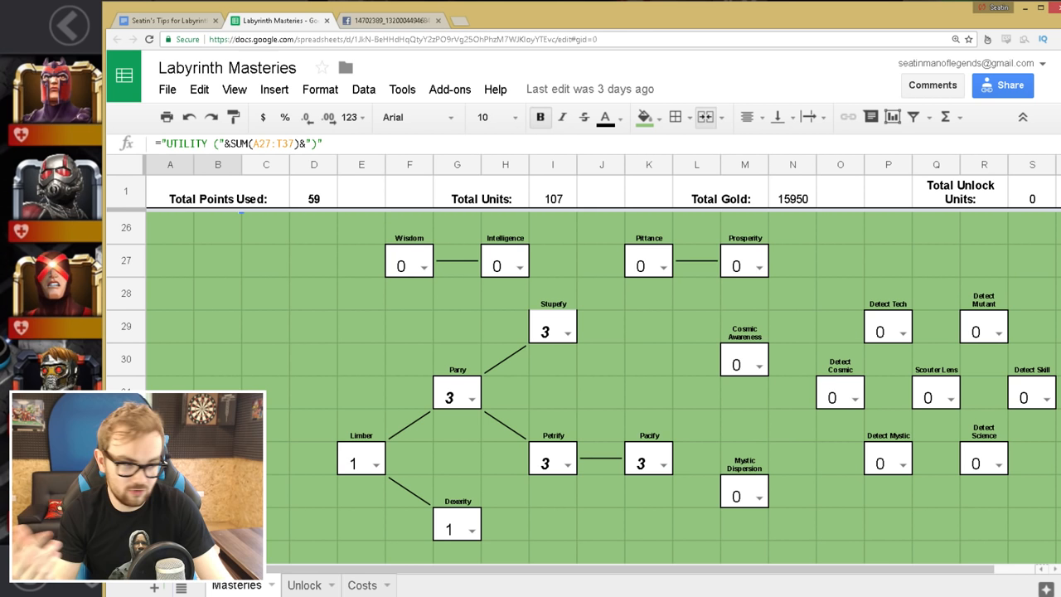
pyautogui.click(161, 20)
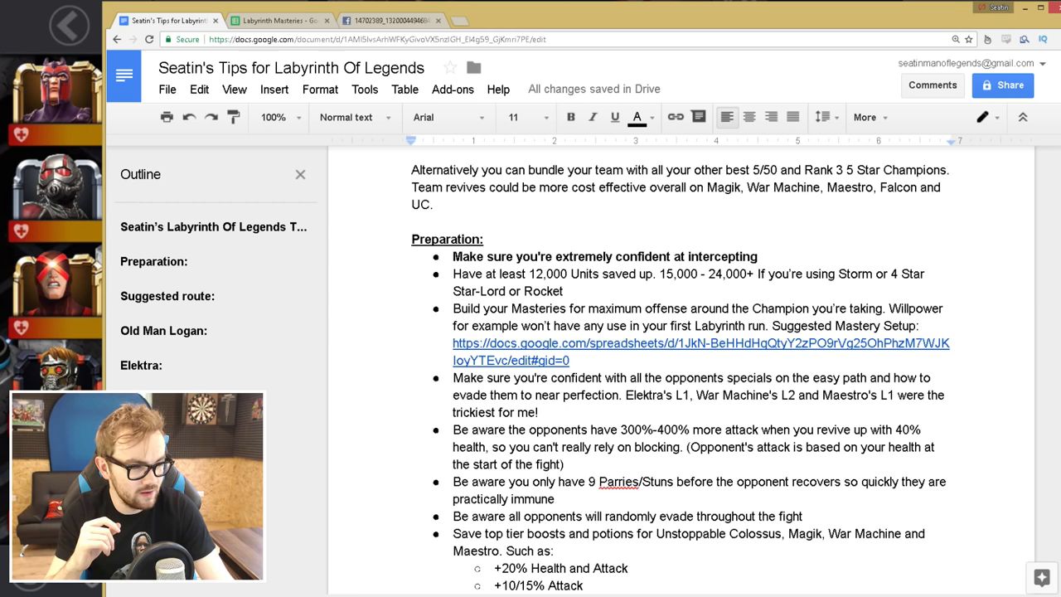
pyautogui.scroll(-3)
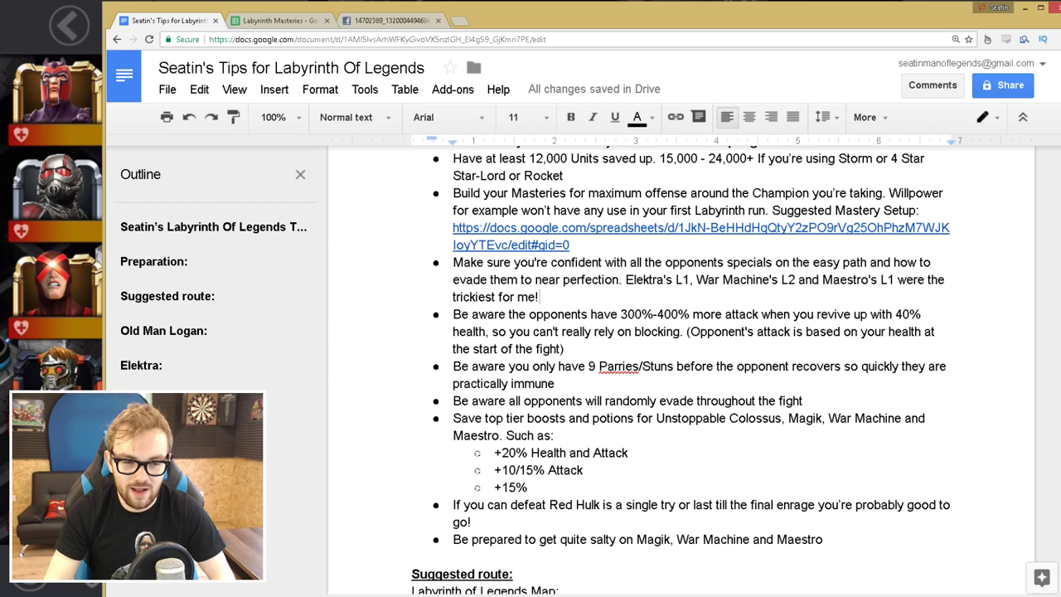
pyautogui.click(539, 297)
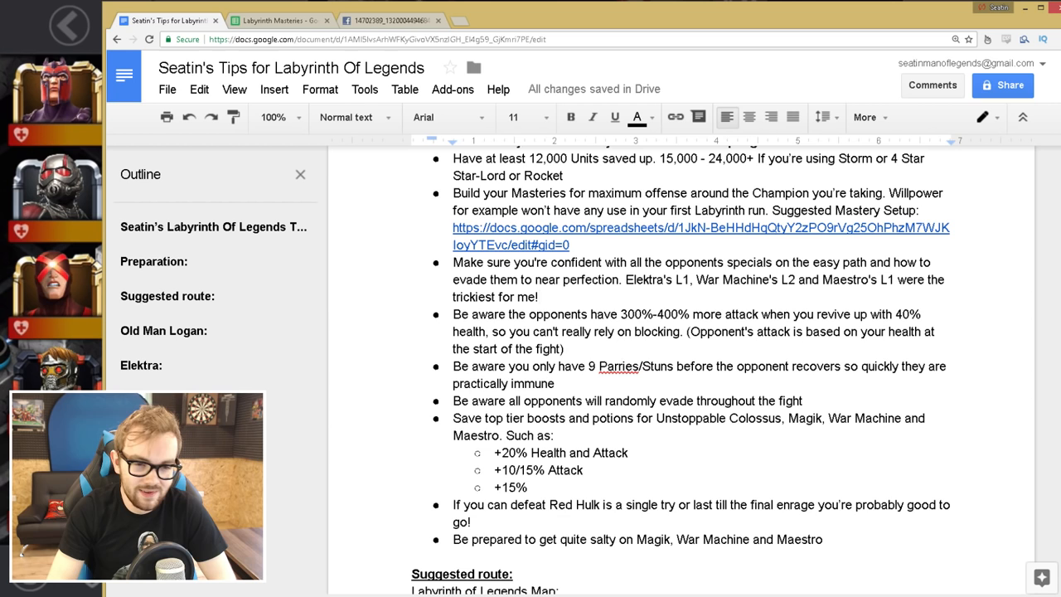
# Step: Scroll to the Suggested route heading with its Labyrinth of Legends map link
pyautogui.click(540, 297)
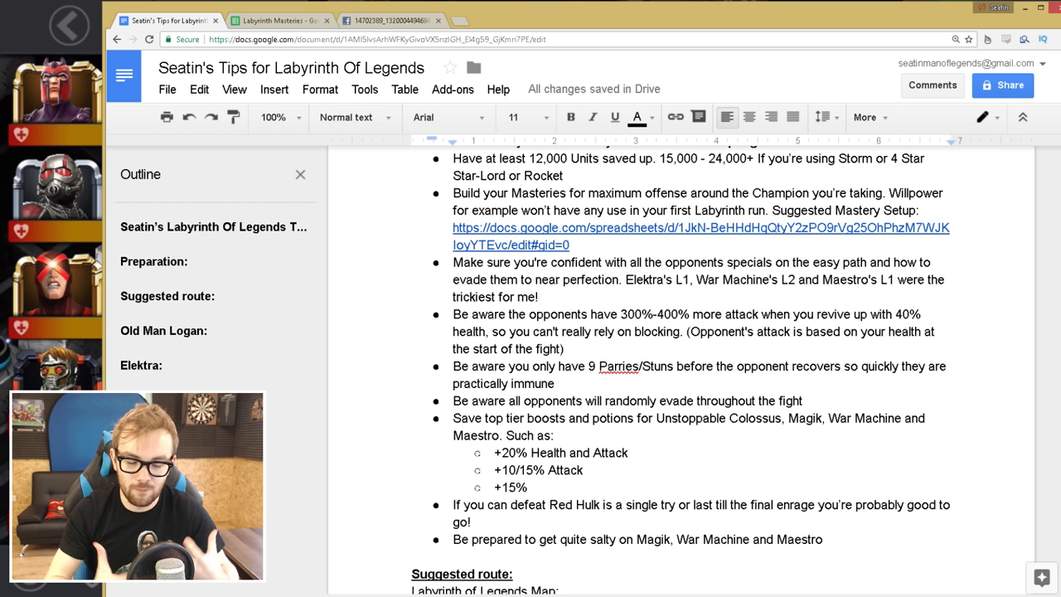
pyautogui.scroll(-3)
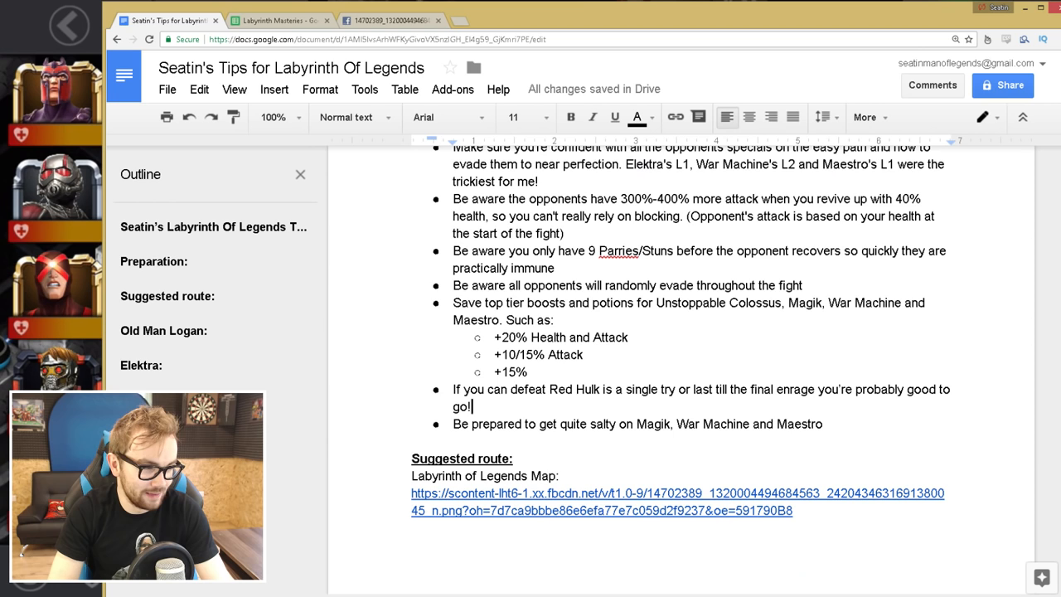
pyautogui.scroll(-3)
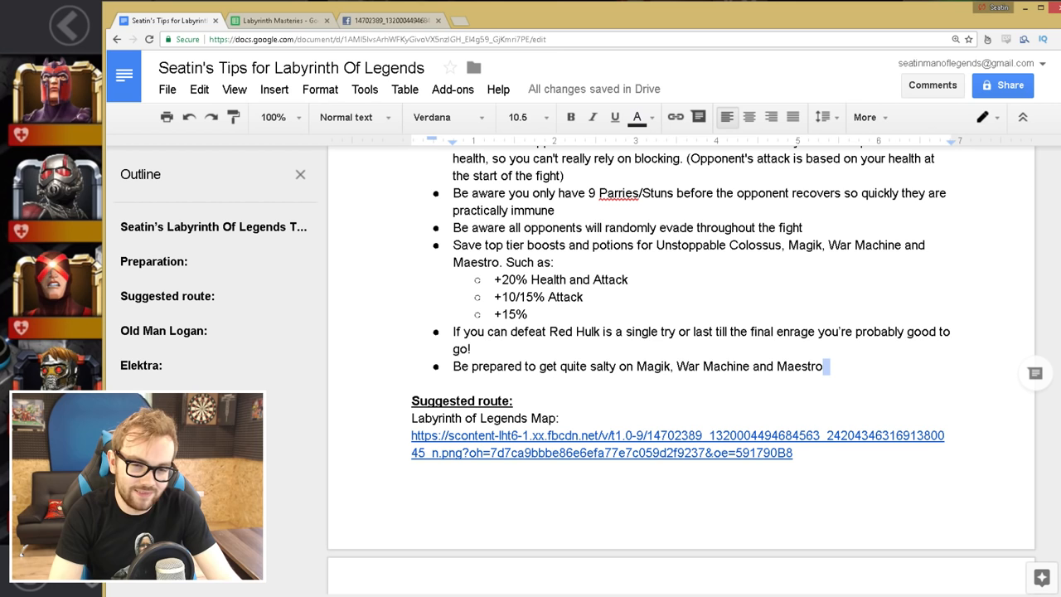
# Step: Scroll to the end of the route list, Golden Adaptoid notes and Fight tips
pyautogui.scroll(-3)
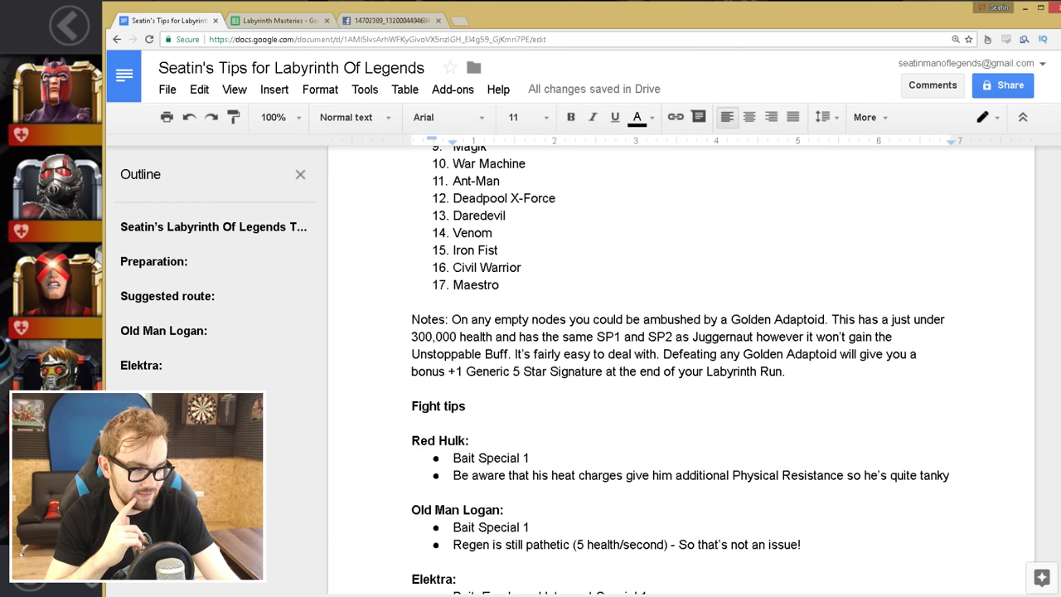
# Step: Scroll past the Golden Adaptoid note to Elektra's advice and the start of Ms. Marvel
pyautogui.click(783, 371)
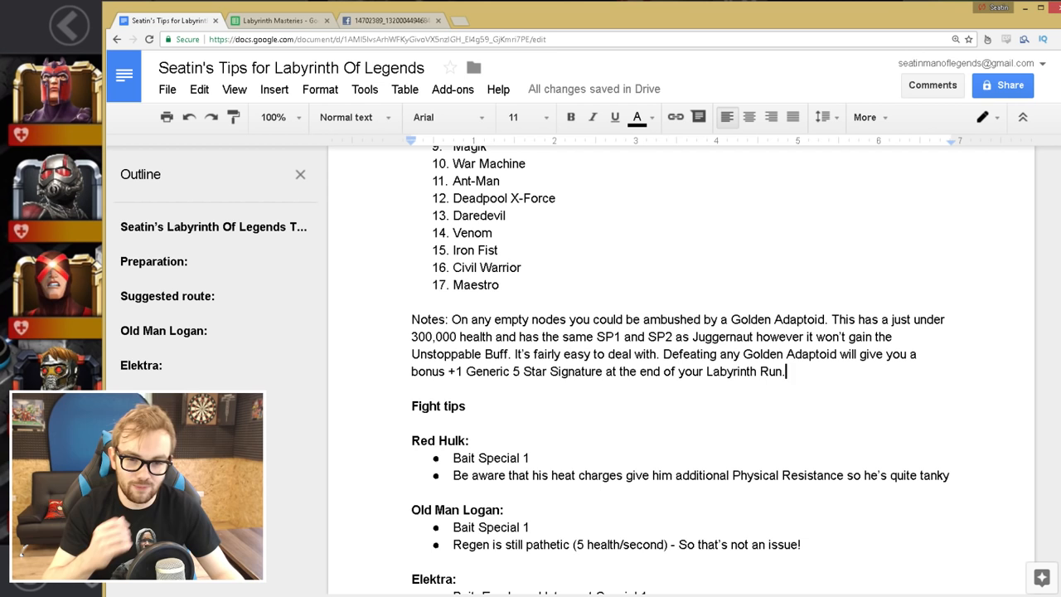
pyautogui.scroll(-3)
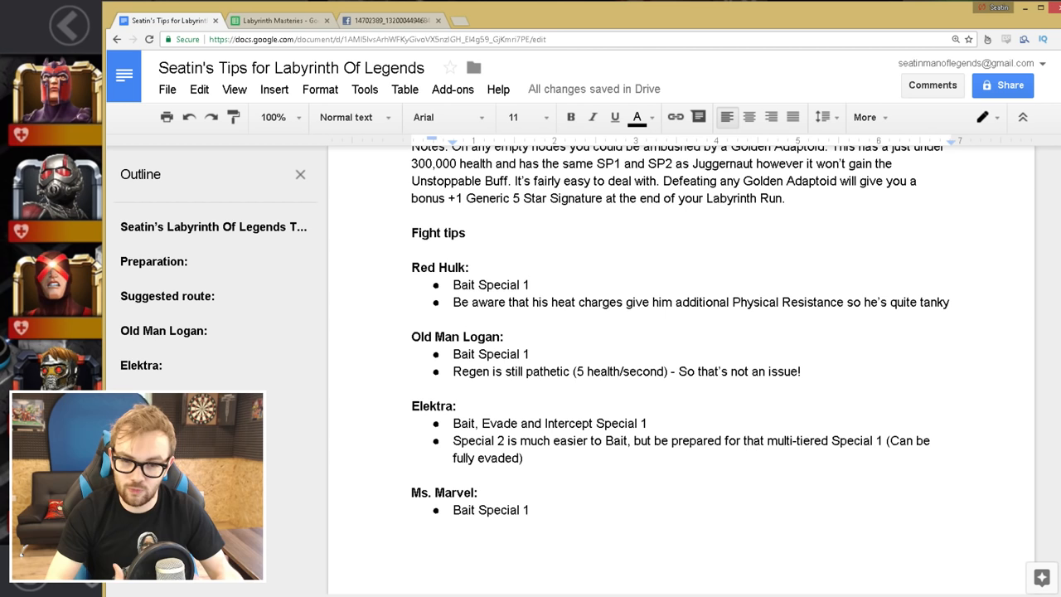
# Step: Scroll past Elektra's Special 2 tip to the Unstoppable Colossus intercept advice
pyautogui.click(454, 354)
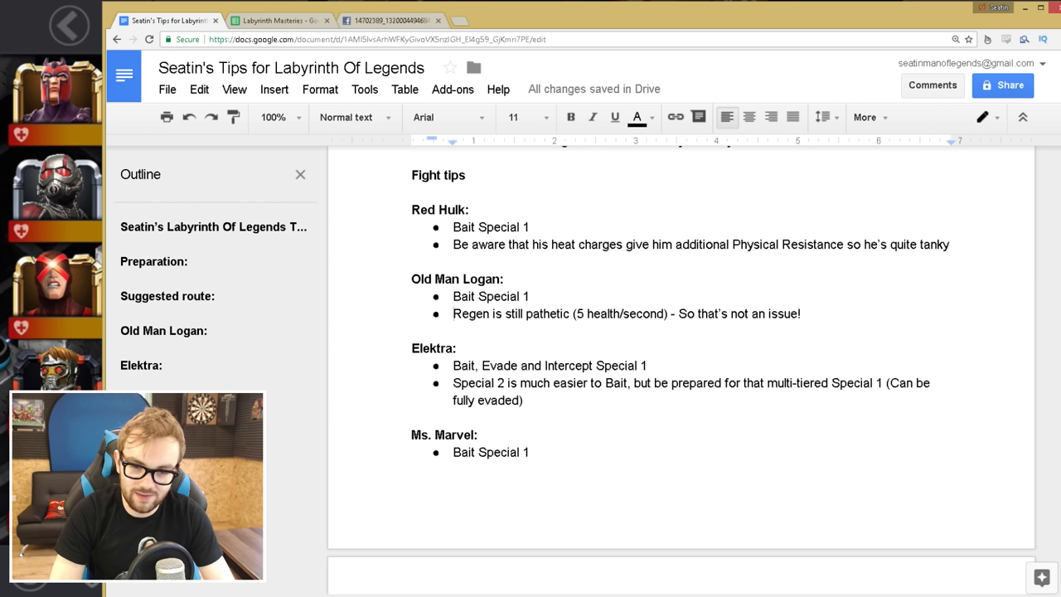
pyautogui.click(453, 313)
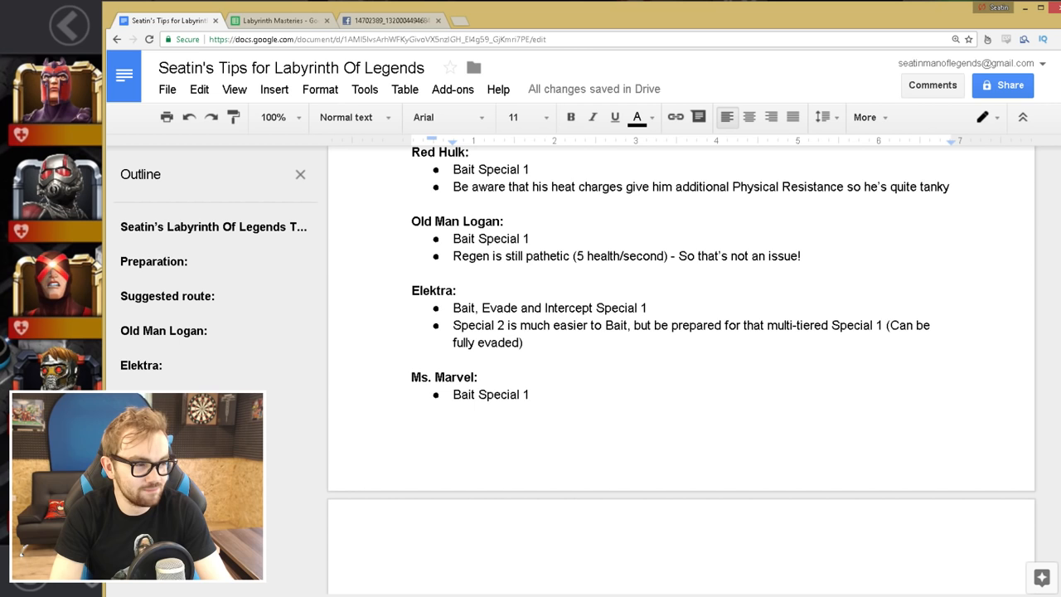
pyautogui.click(594, 307)
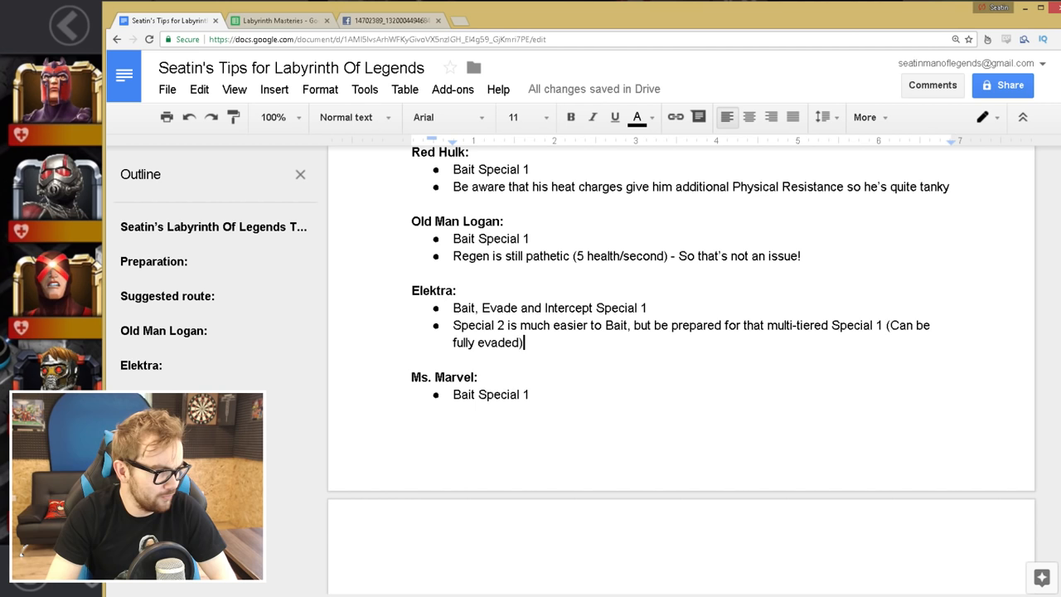
pyautogui.scroll(-3)
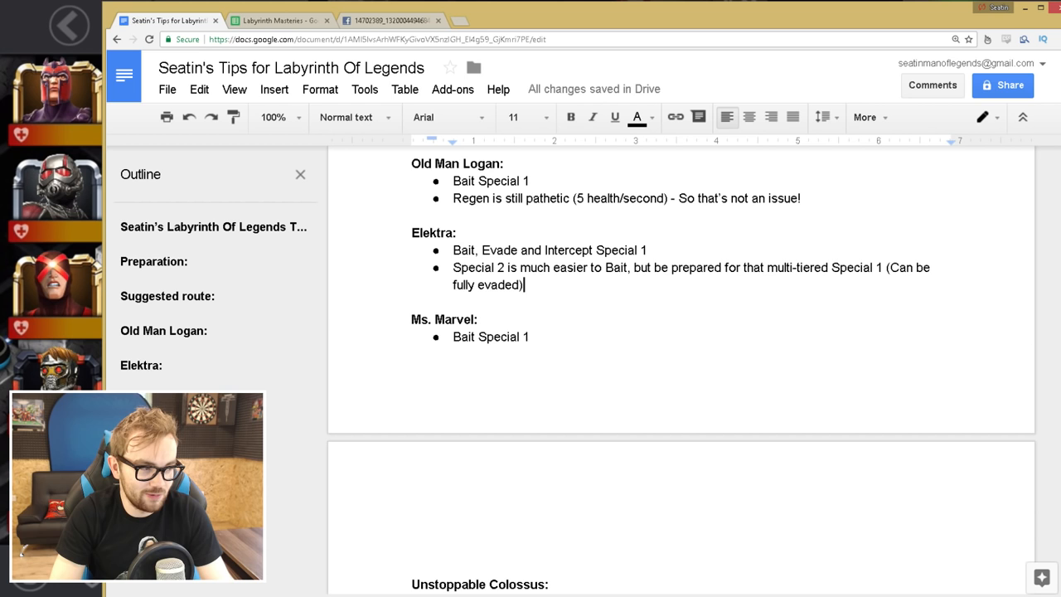
pyautogui.scroll(-3)
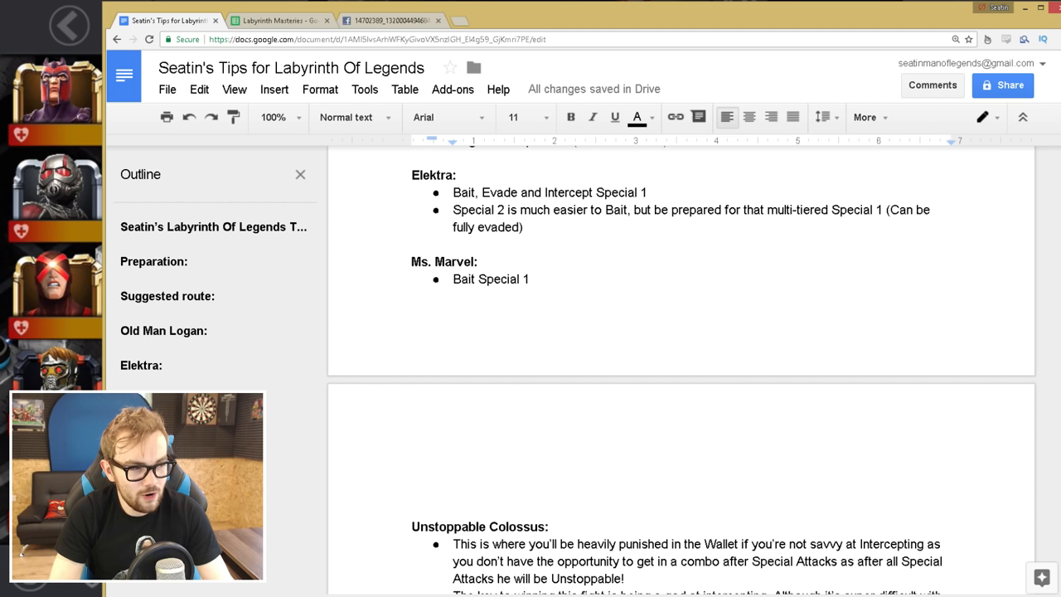
# Step: Scroll to the full Unstoppable Colossus tips, the Colossus section and the start of Falcon
pyautogui.scroll(-3)
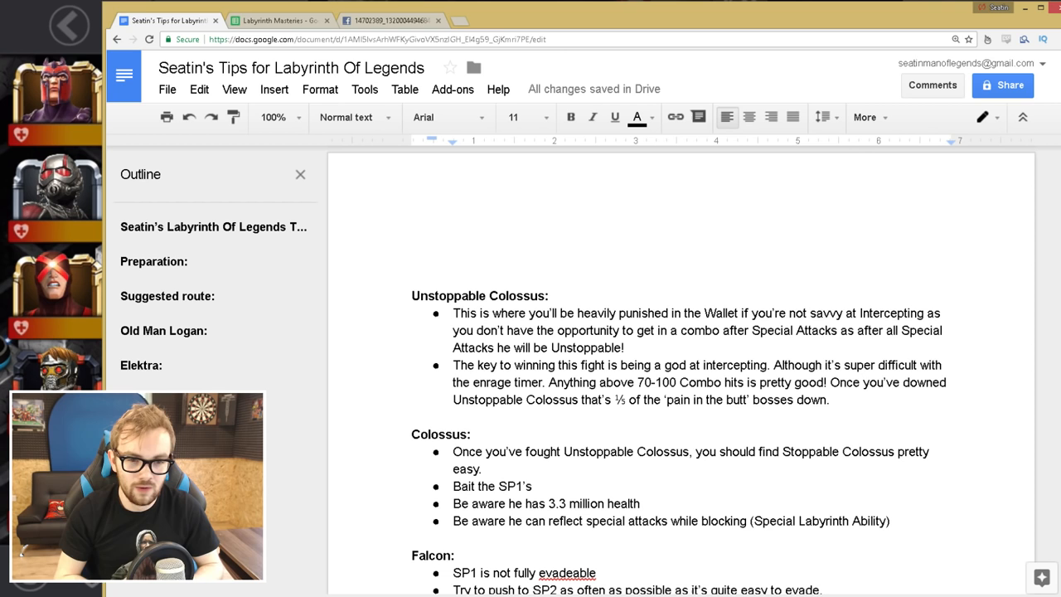
pyautogui.click(626, 347)
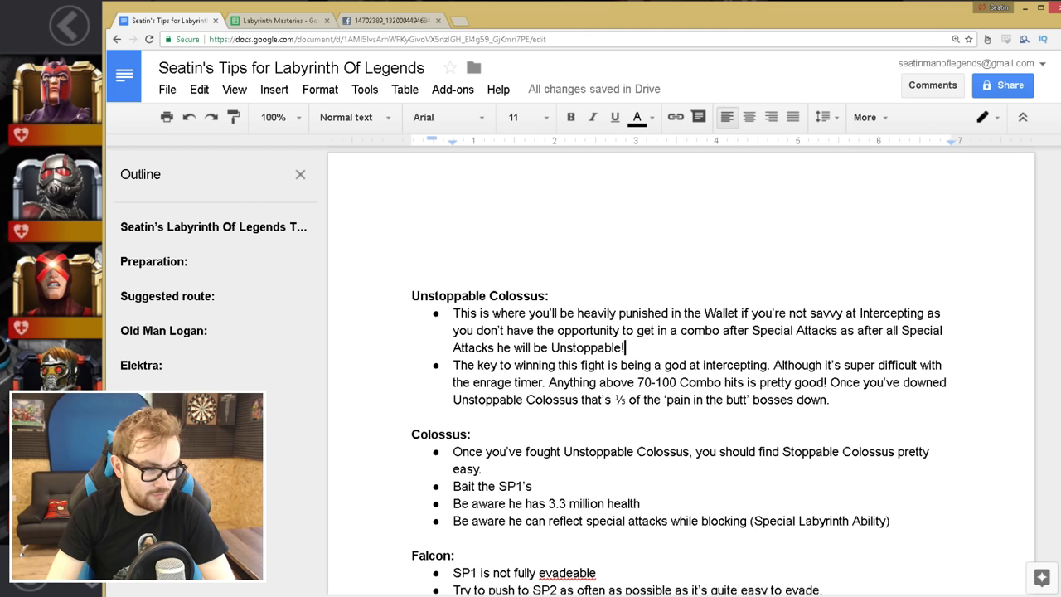
# Step: Show Falcon's complete tips and the start of the Gamora section
pyautogui.click(385, 20)
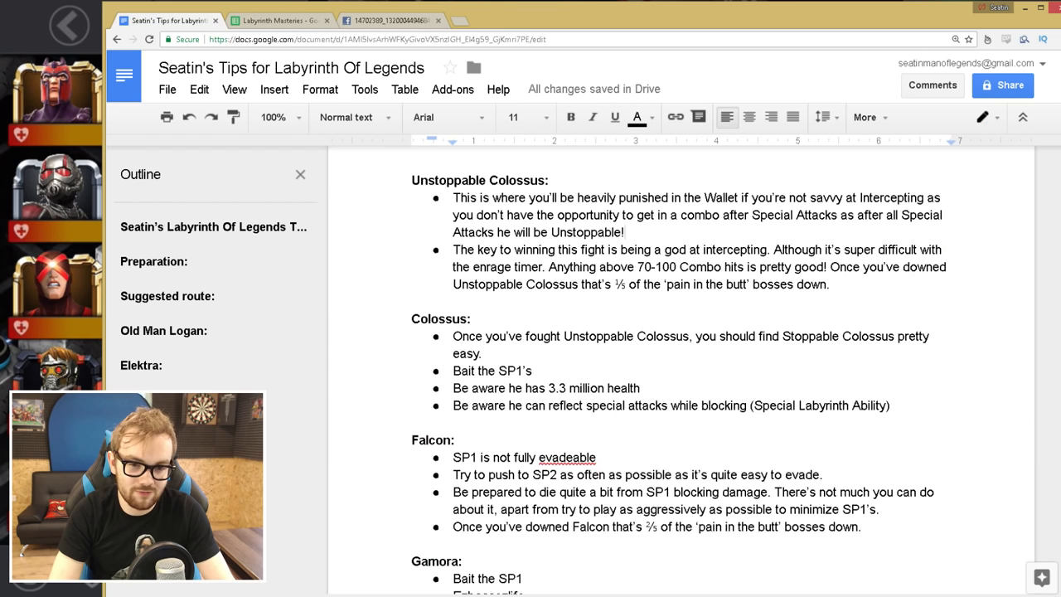
# Step: Scroll down to Gamora's short tips and all of Magik's bullet points
pyautogui.scroll(-3)
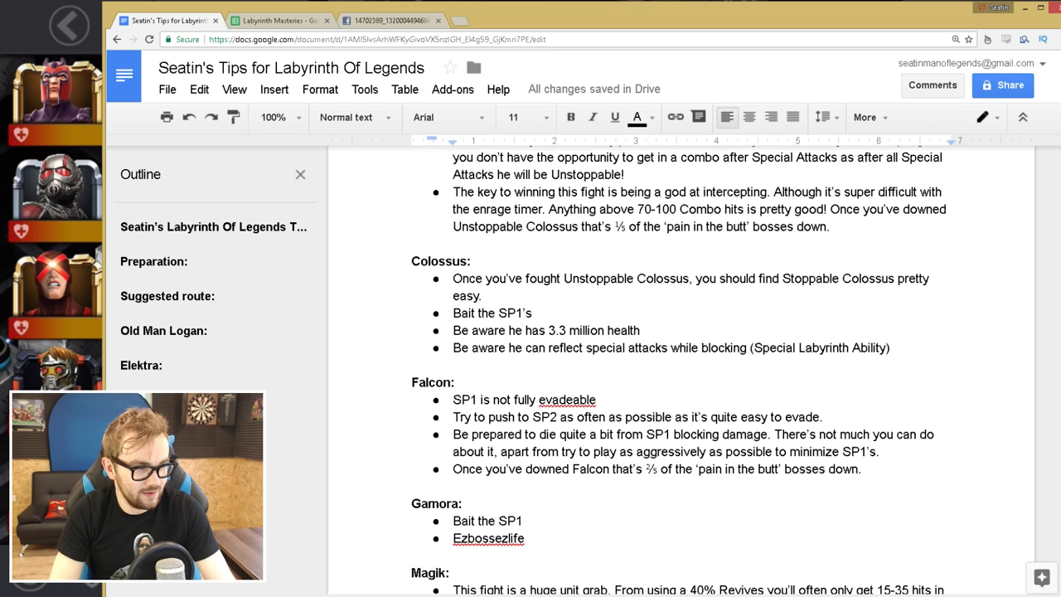
pyautogui.scroll(-3)
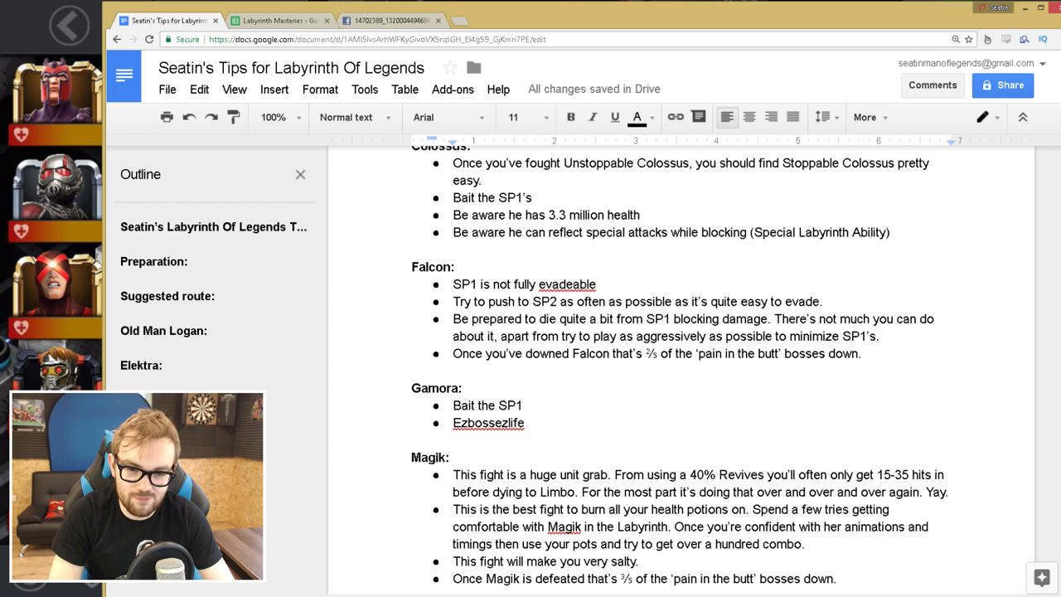
# Step: Scroll past Magik to War Machine's three tips on evading and SP1 blocking
pyautogui.scroll(-3)
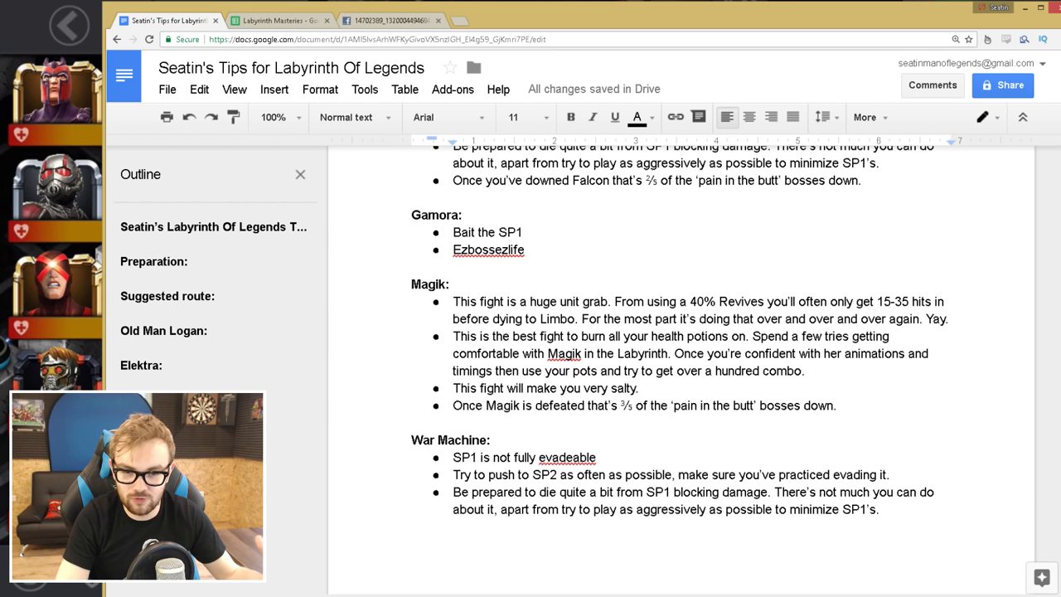
# Step: Read down through the Ant-Man, Deadpool, Daredevil, Venom, Iron Fist and Civil Warrior tips
pyautogui.scroll(-3)
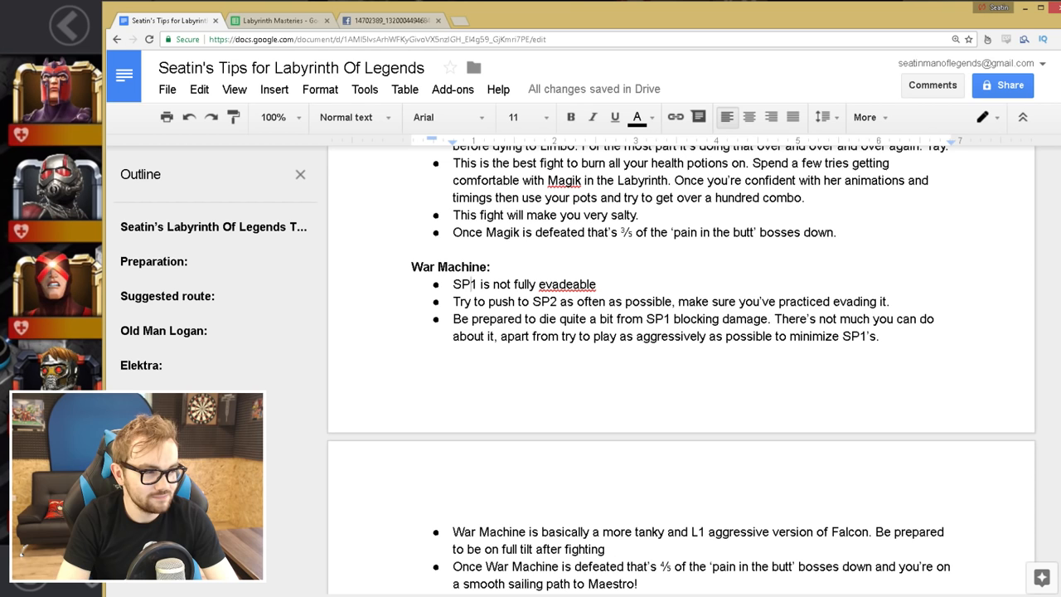
pyautogui.scroll(-3)
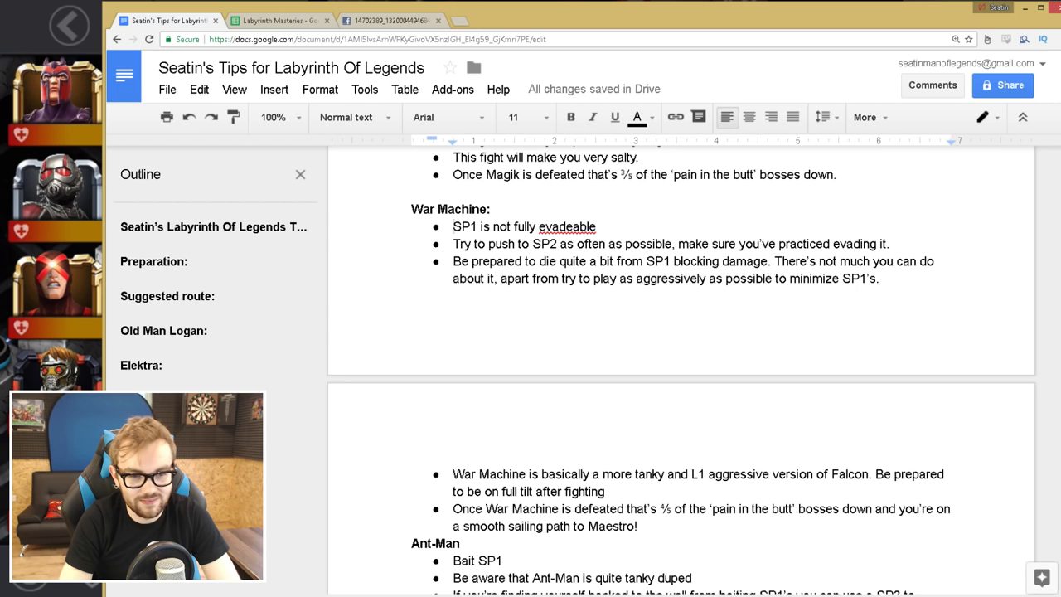
pyautogui.click(454, 226)
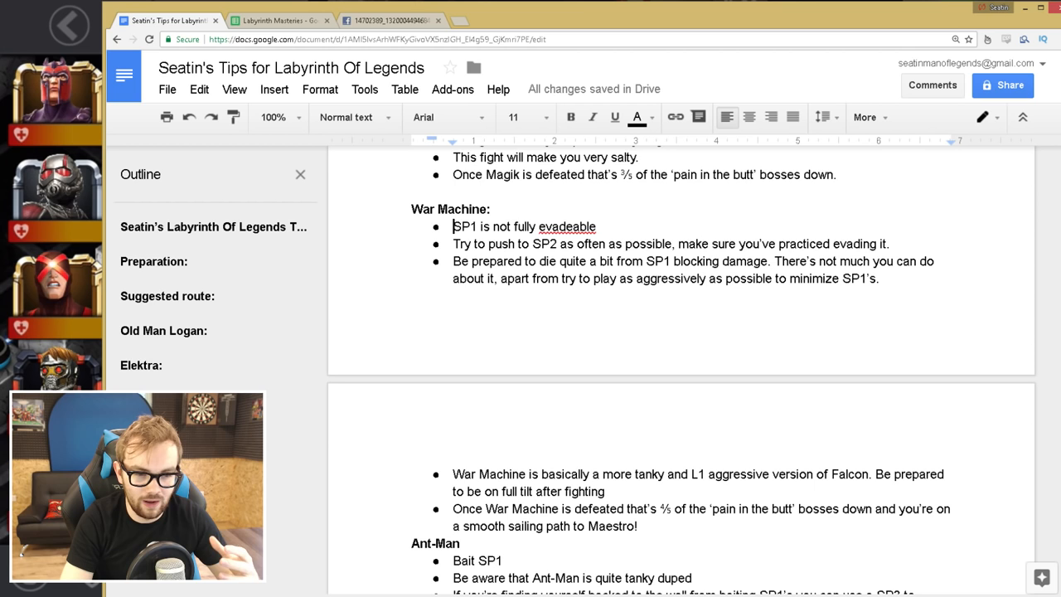
pyautogui.scroll(-3)
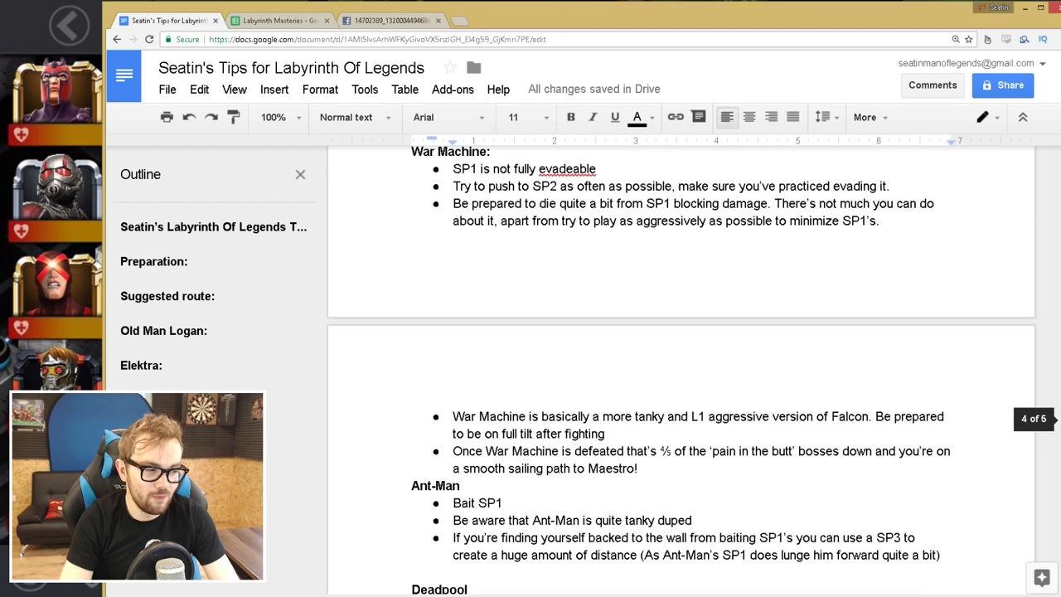
pyautogui.scroll(-3)
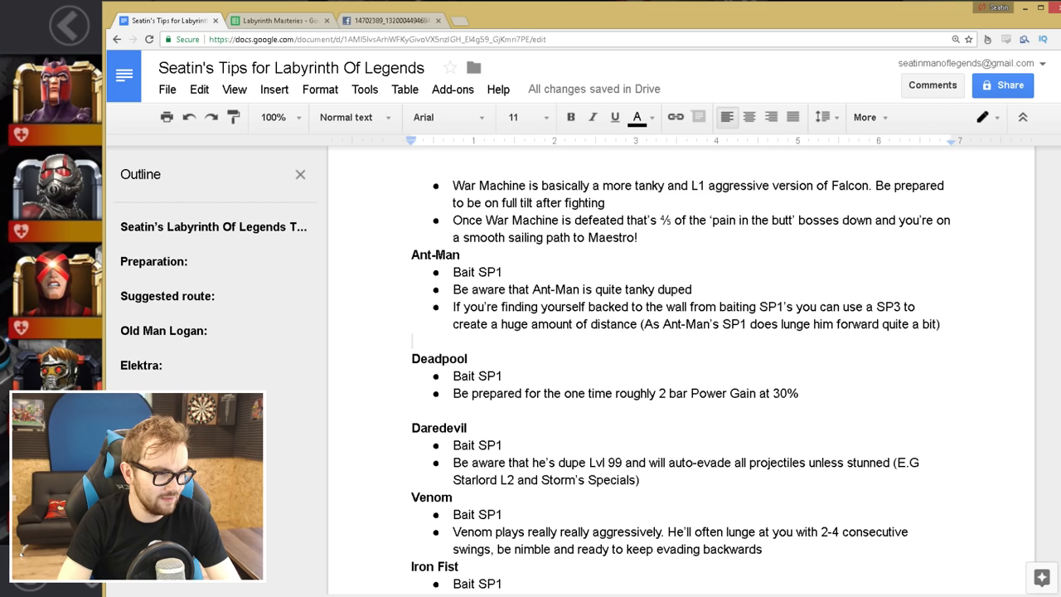
pyautogui.click(798, 393)
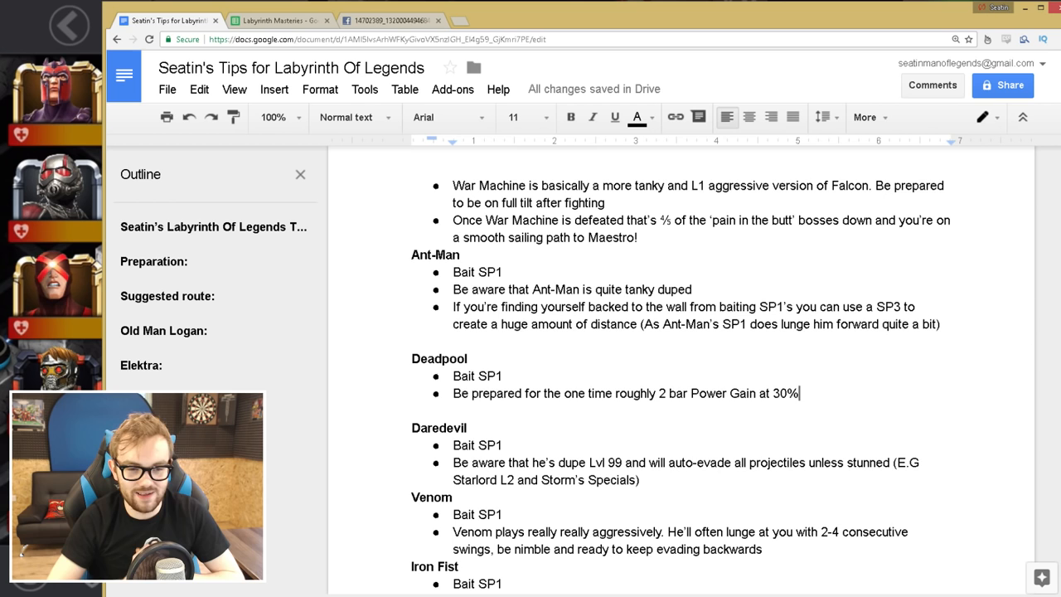
pyautogui.scroll(-3)
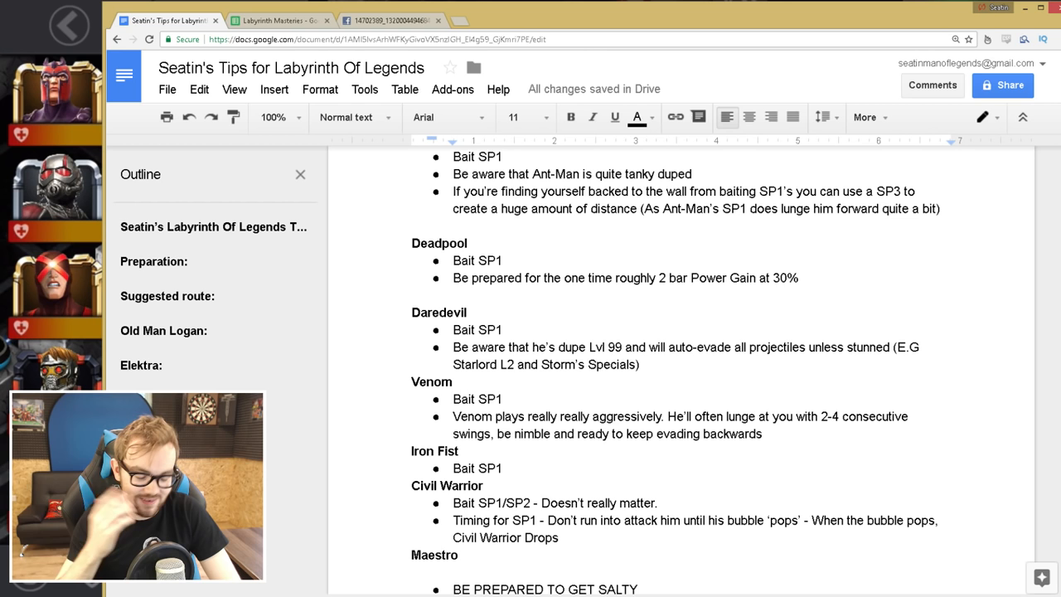
pyautogui.click(640, 365)
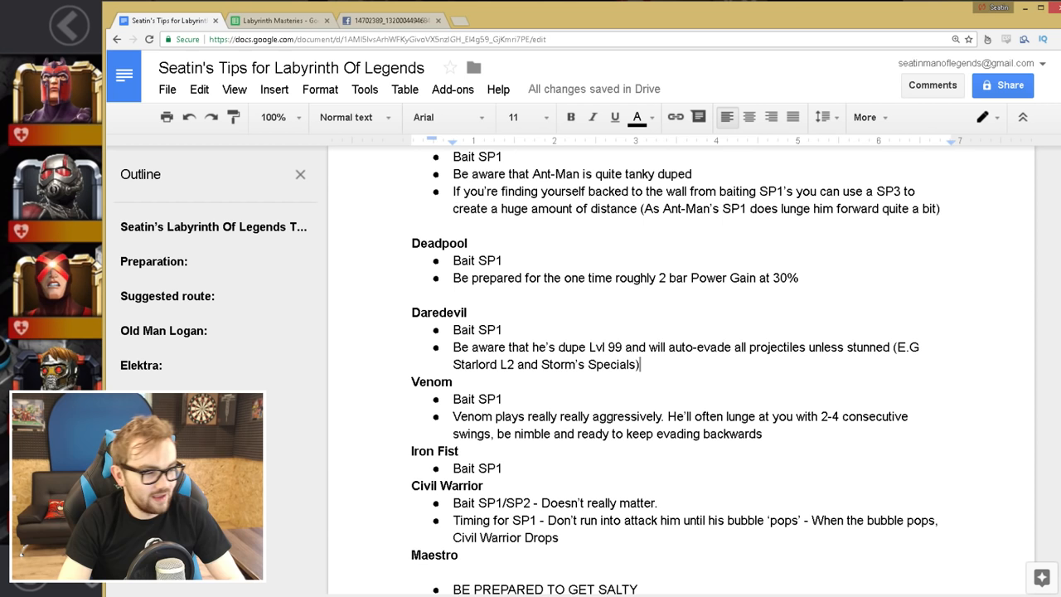
# Step: Scroll into Maestro's bullet list showing the Unstoppable and Power Flood buff warnings
pyautogui.scroll(-3)
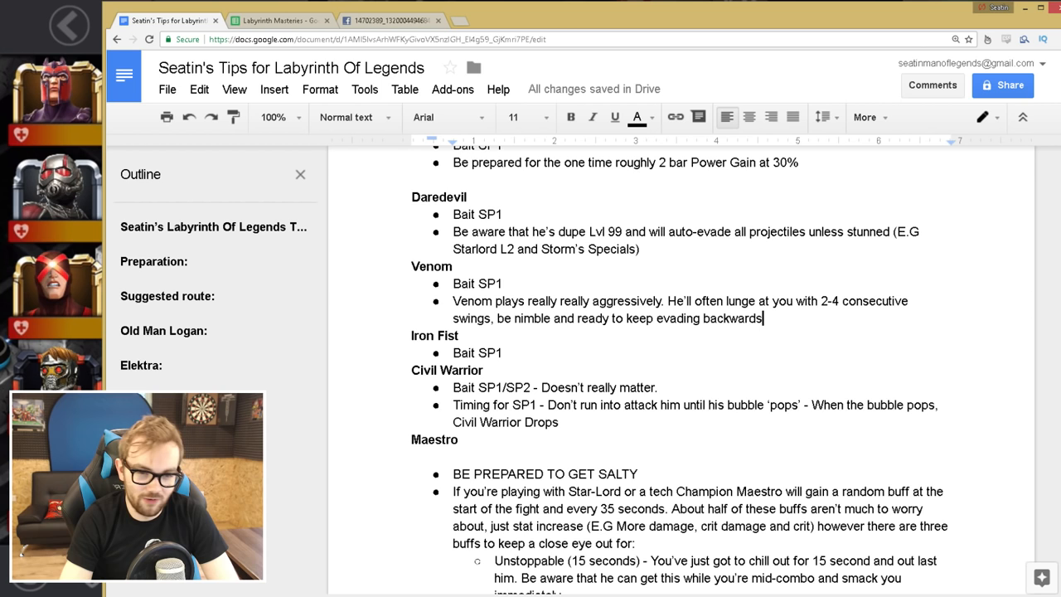
pyautogui.scroll(-3)
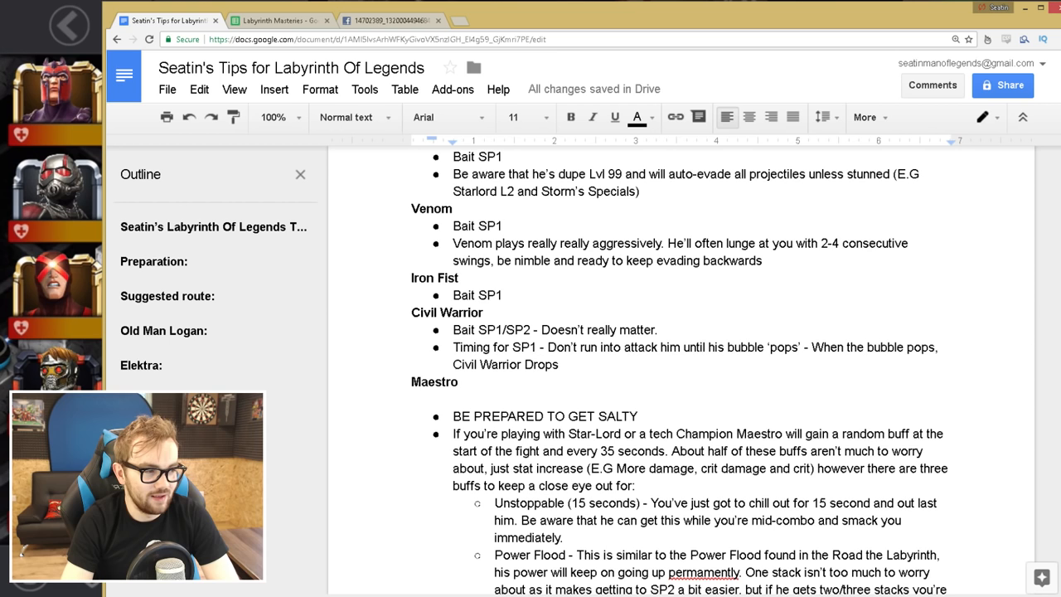
pyautogui.click(658, 330)
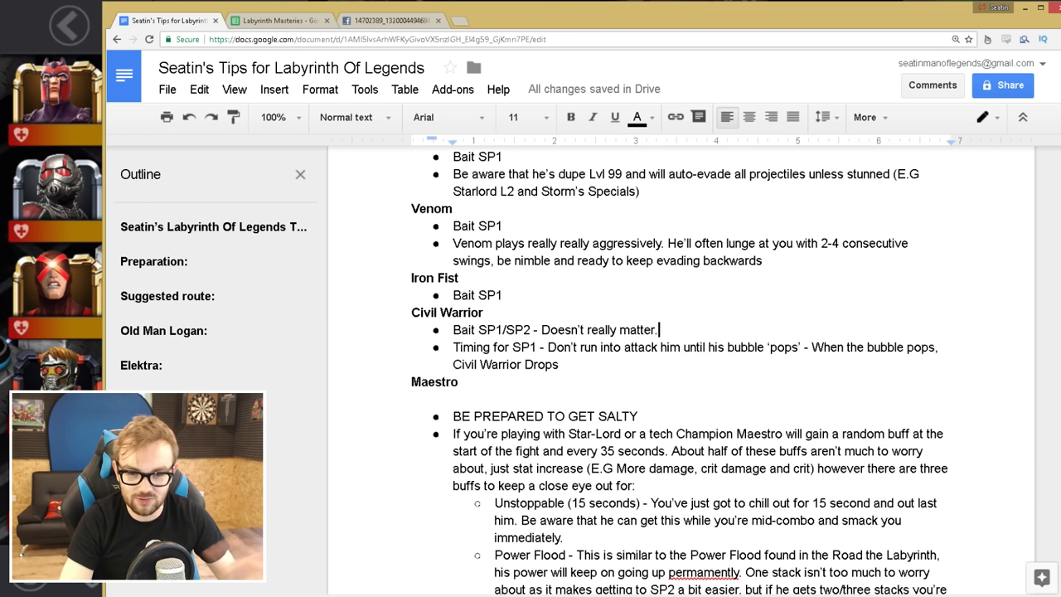
# Step: Scroll to the page break where the Power Flood warning ends with demise from an SP3
pyautogui.scroll(-3)
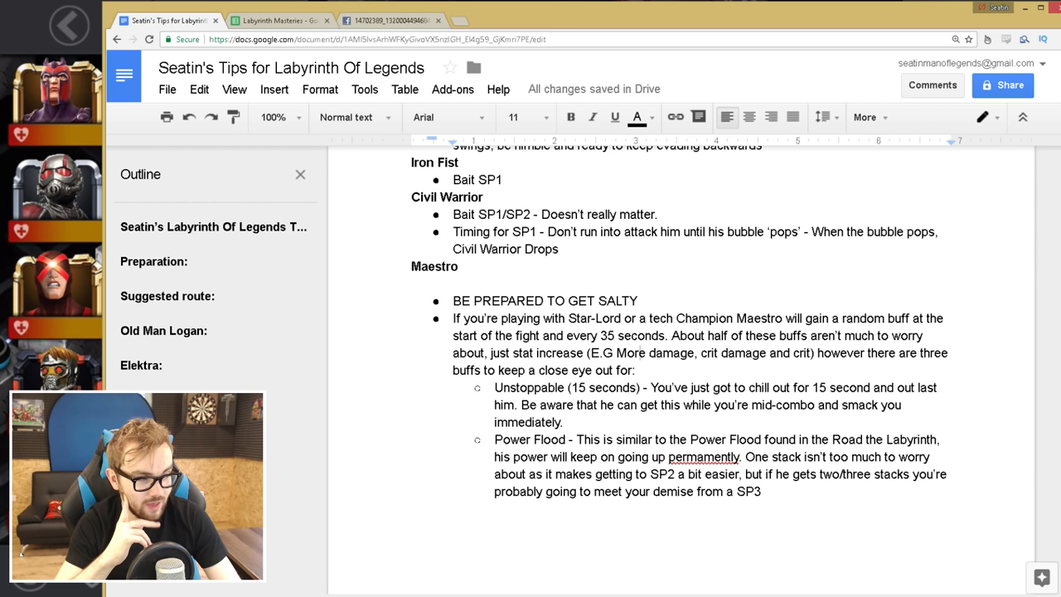
pyautogui.click(636, 371)
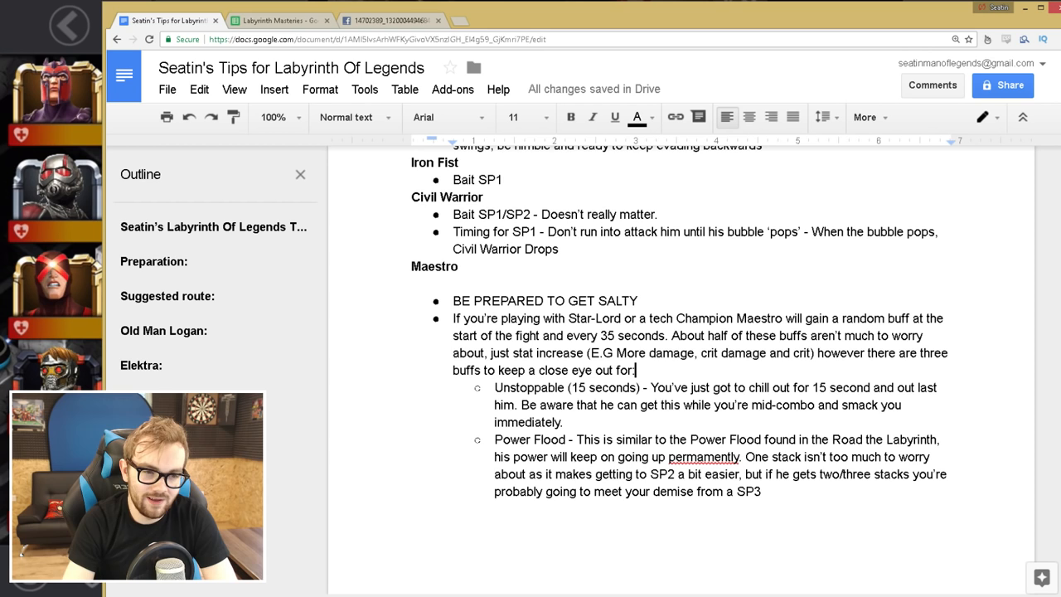
pyautogui.scroll(-3)
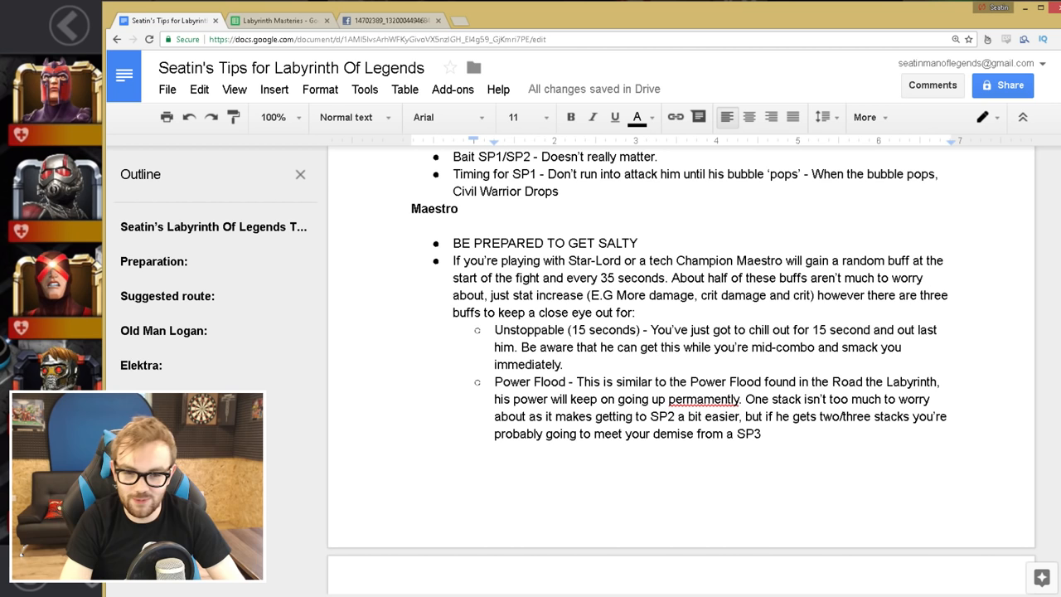
# Step: Scroll past Maestro's Regen warning to the Enigmatic Maestro class list, Mystic through Science
pyautogui.scroll(-3)
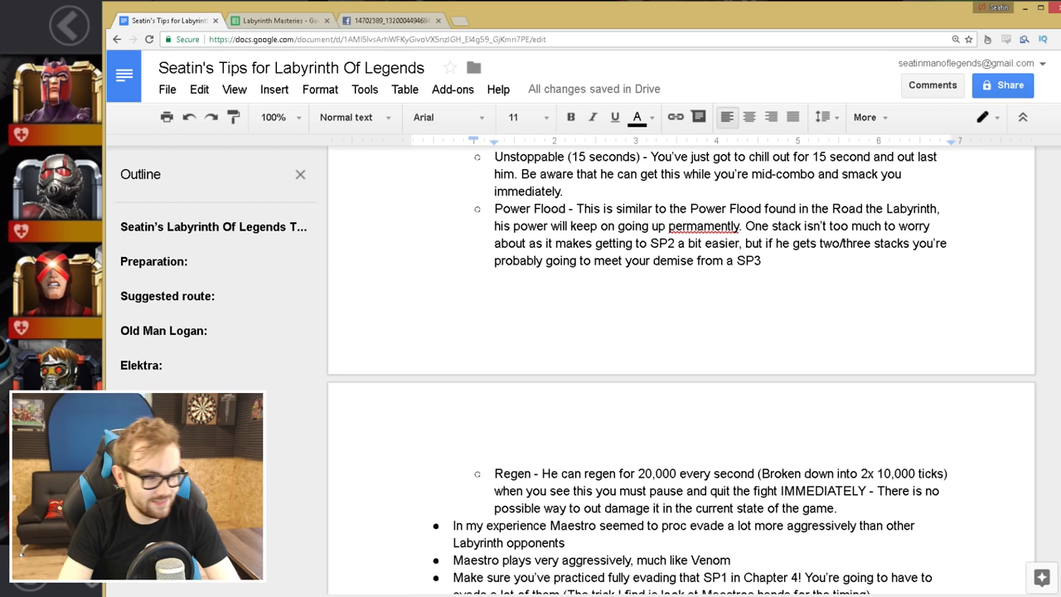
pyautogui.scroll(-3)
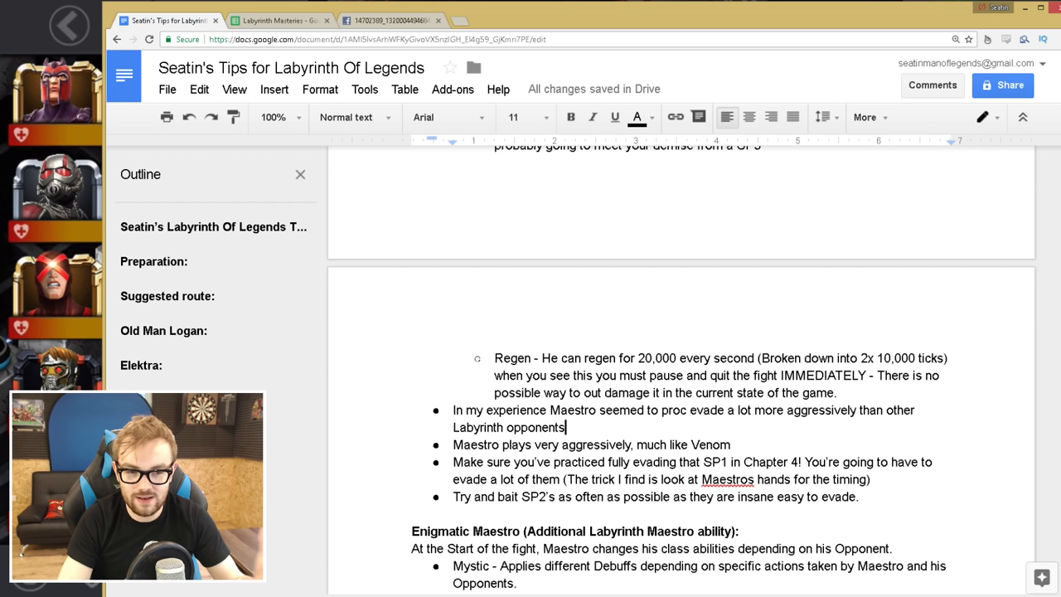
pyautogui.scroll(-3)
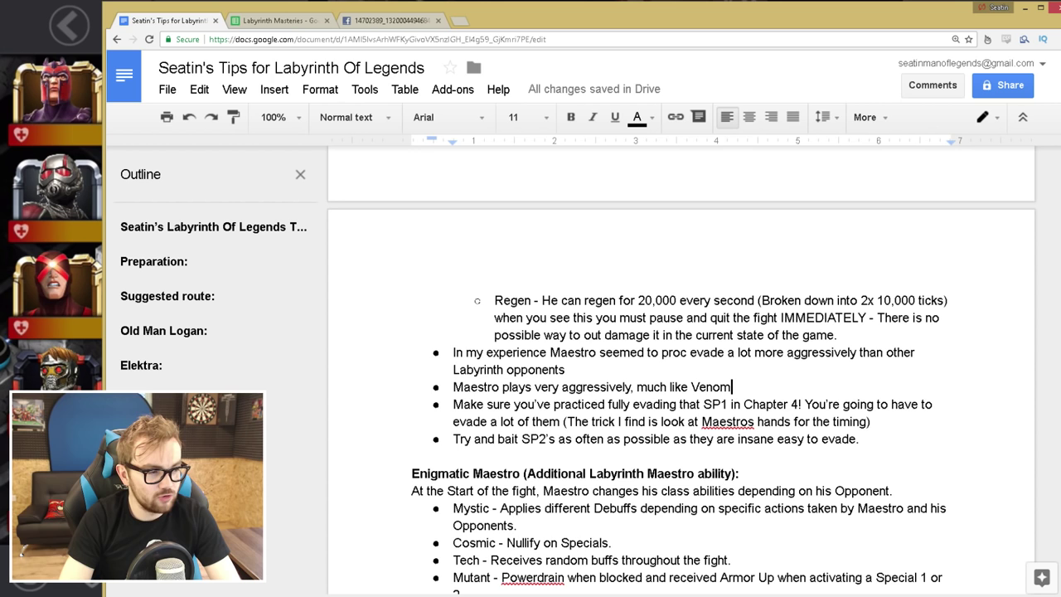
pyautogui.scroll(-3)
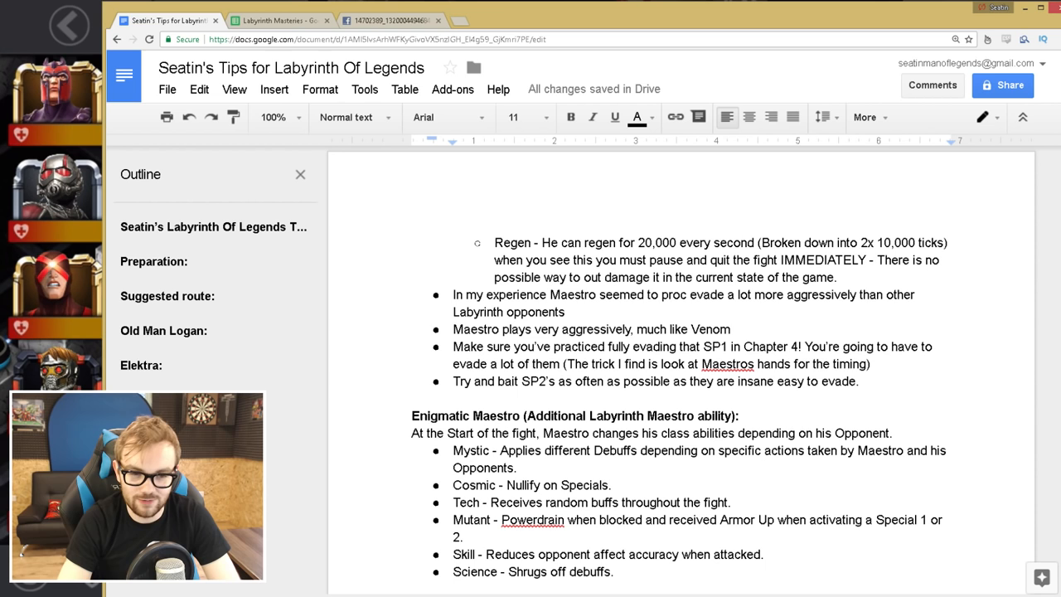
# Step: Scroll to the final note recommending Cosmic, Mutant and Skill champions against Maestro
pyautogui.scroll(-3)
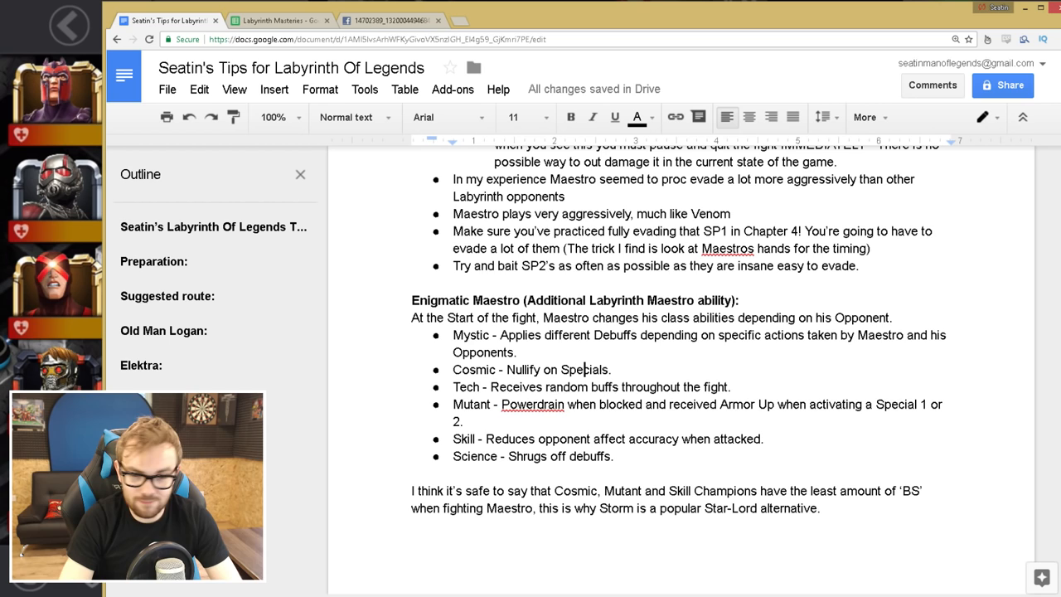
pyautogui.scroll(3)
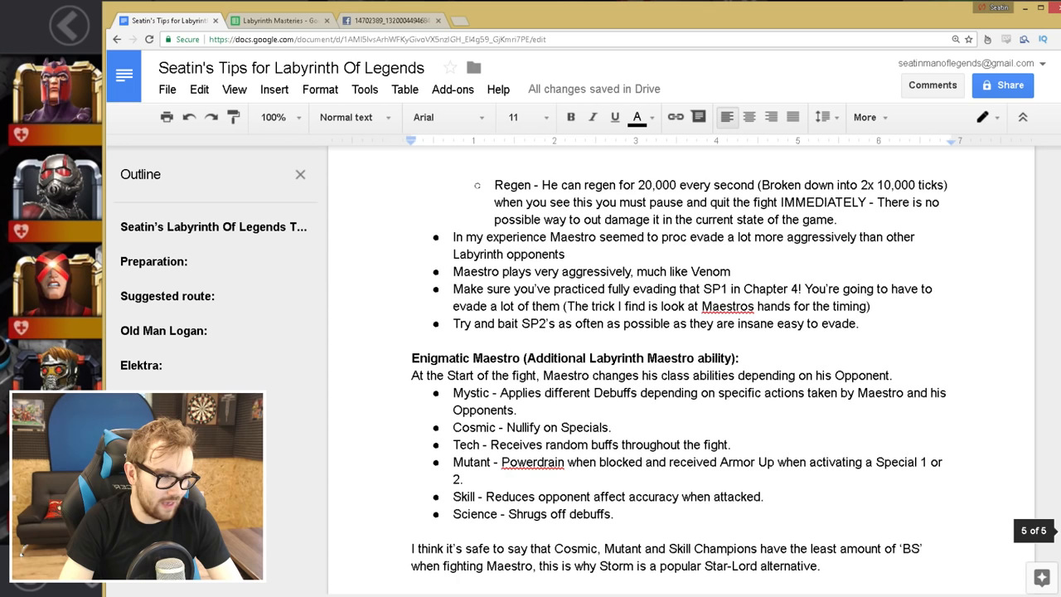
pyautogui.scroll(-3)
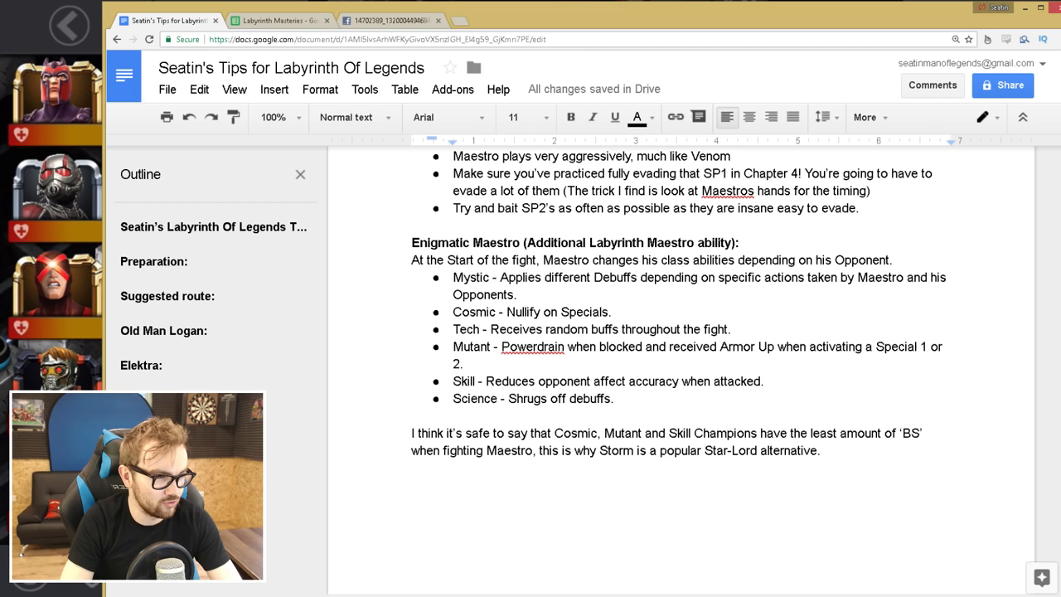
pyautogui.click(454, 329)
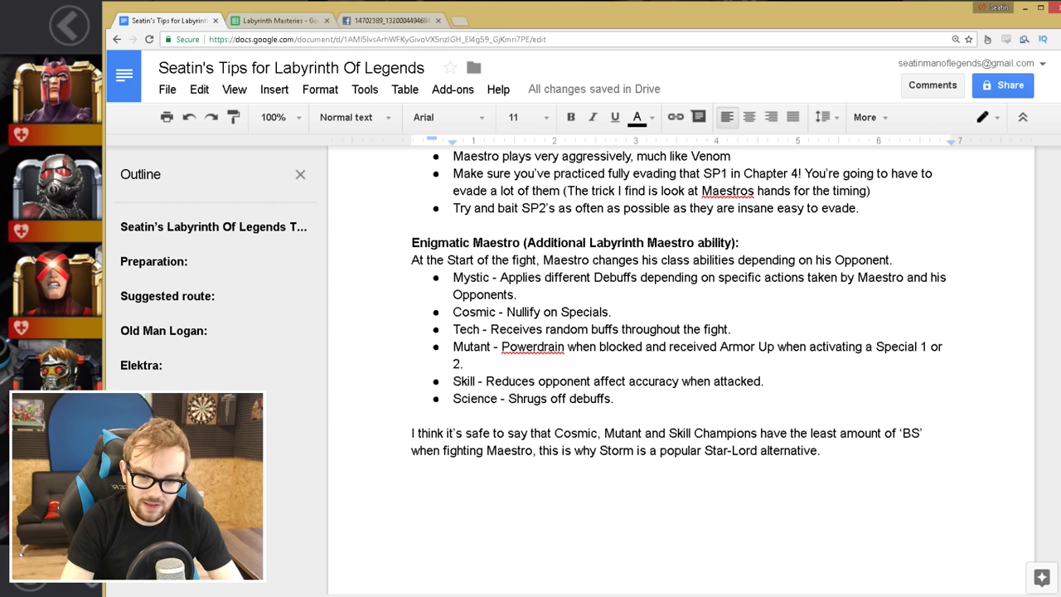
pyautogui.click(453, 380)
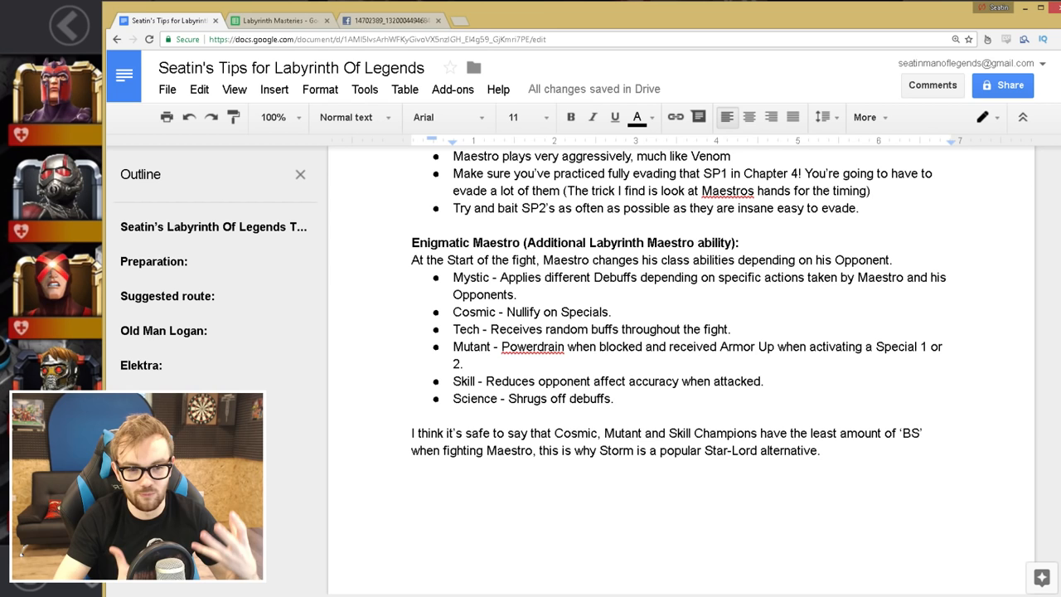
pyautogui.scroll(-3)
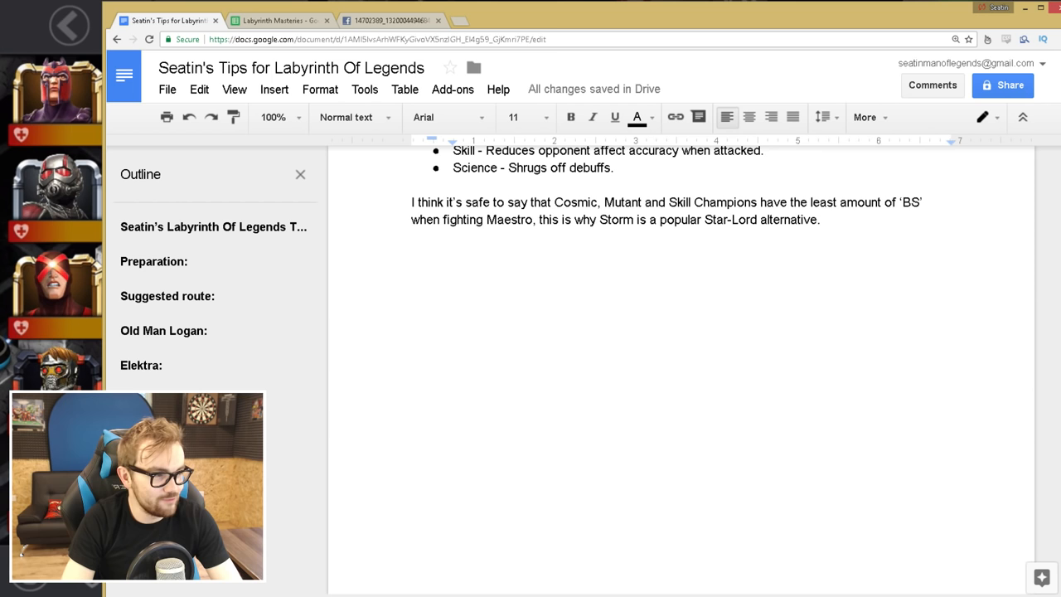
pyautogui.scroll(3)
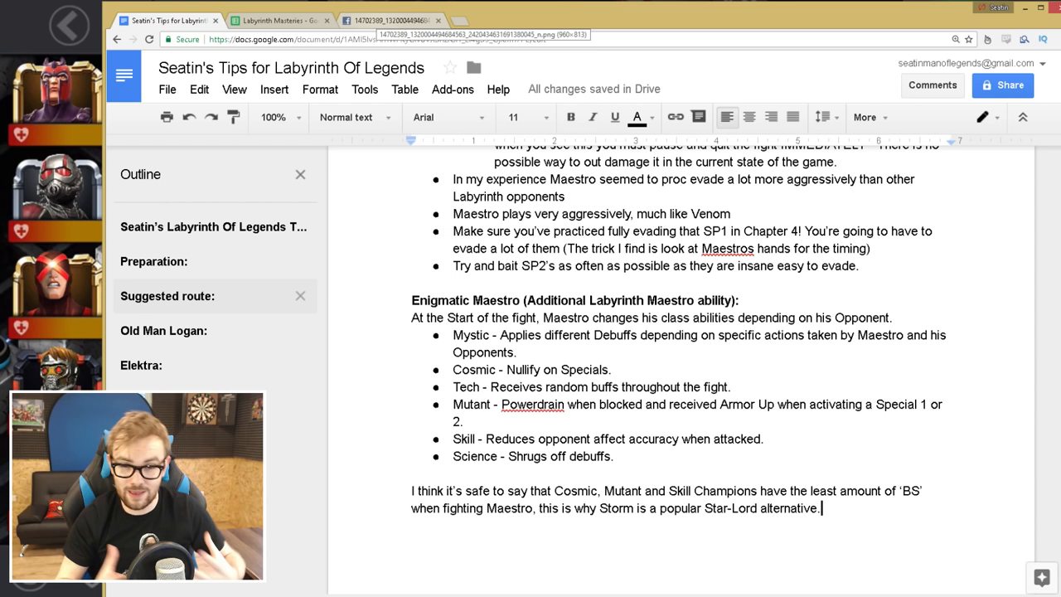